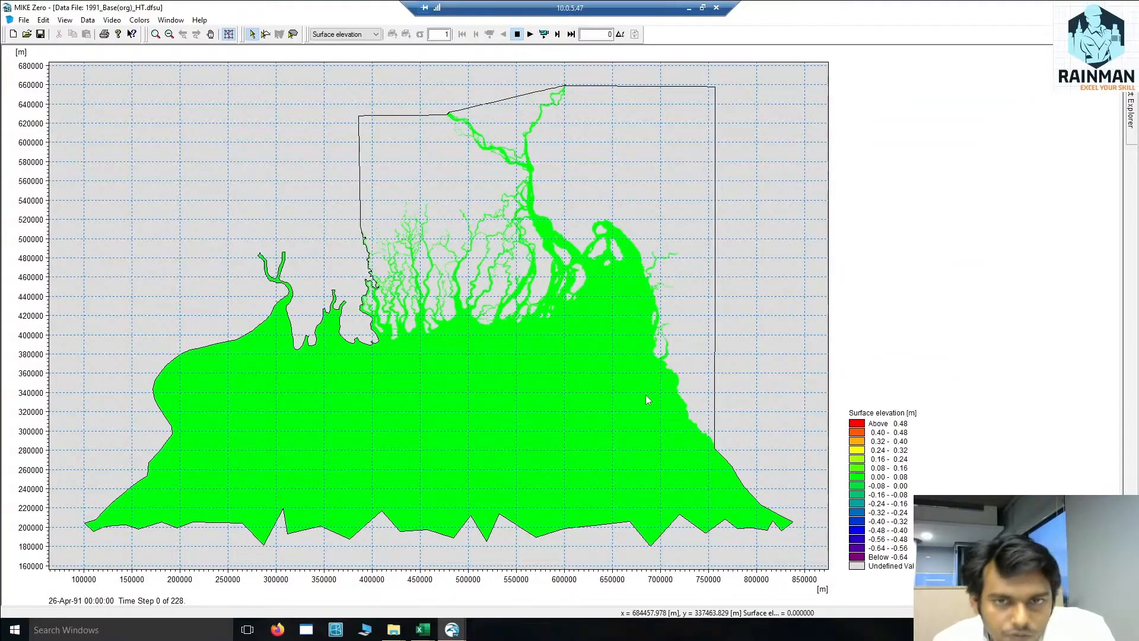
mouse_move(592, 311)
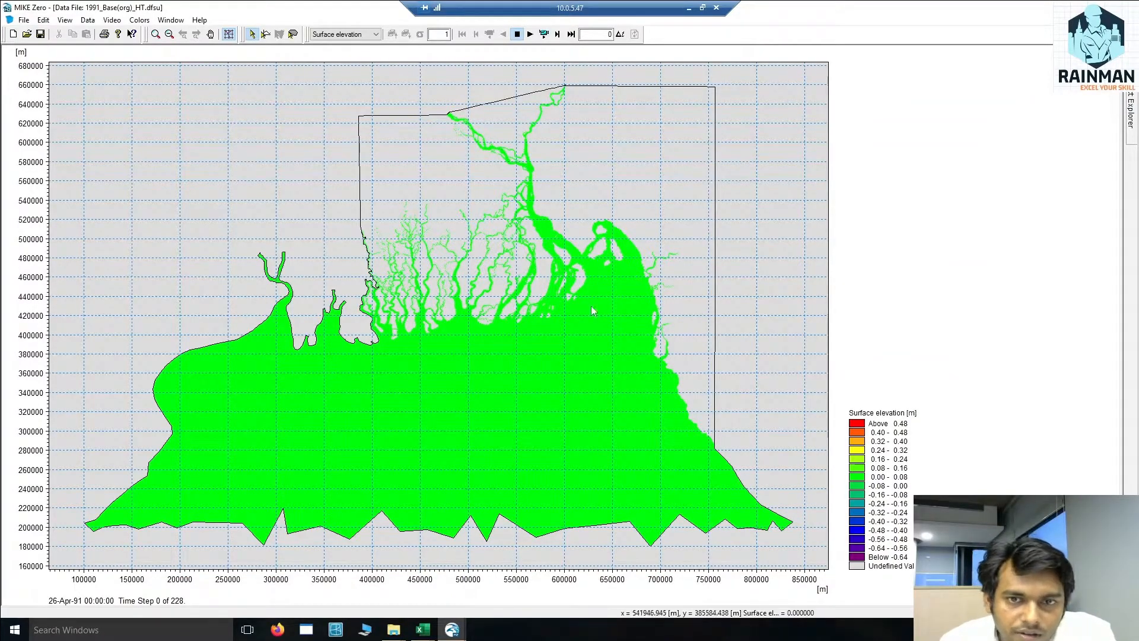
mouse_move(527, 280)
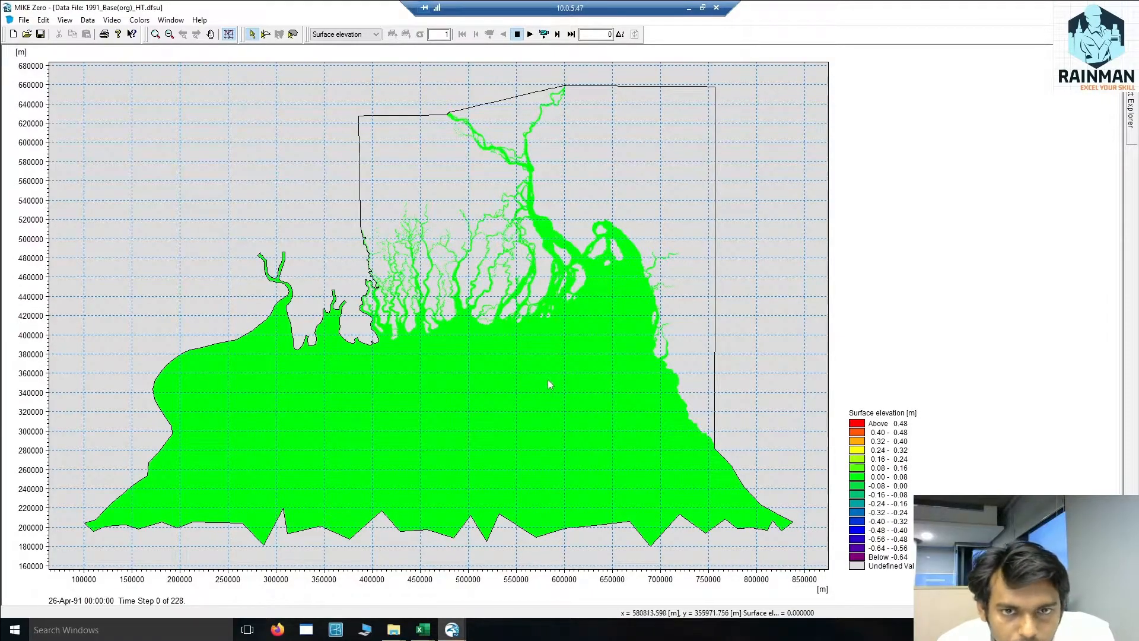
mouse_move(550, 383)
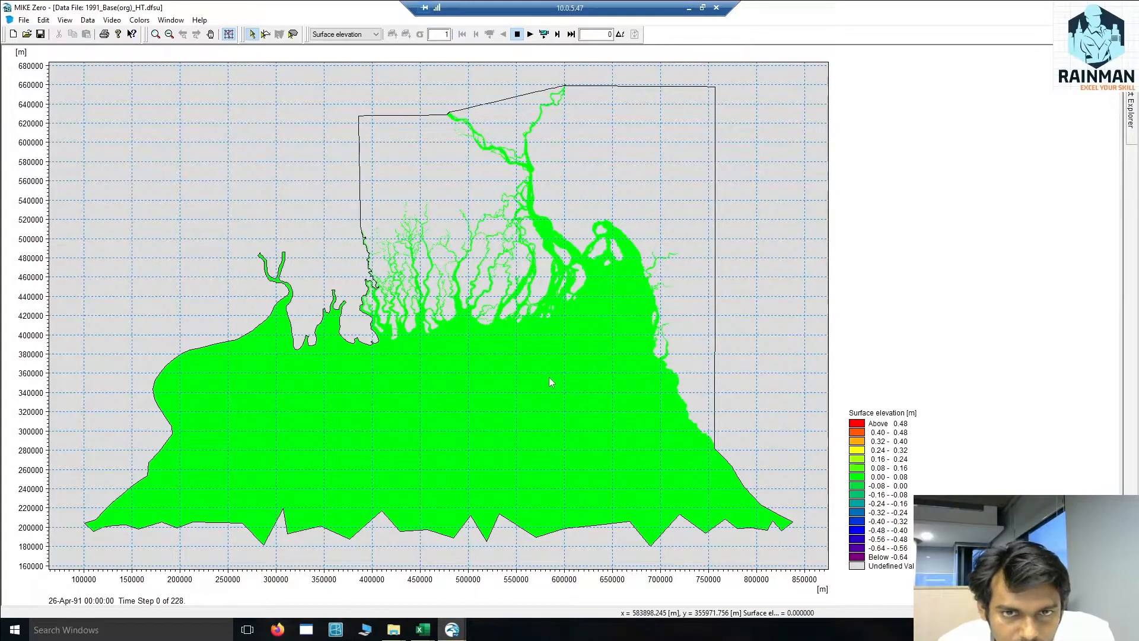
mouse_move(542, 385)
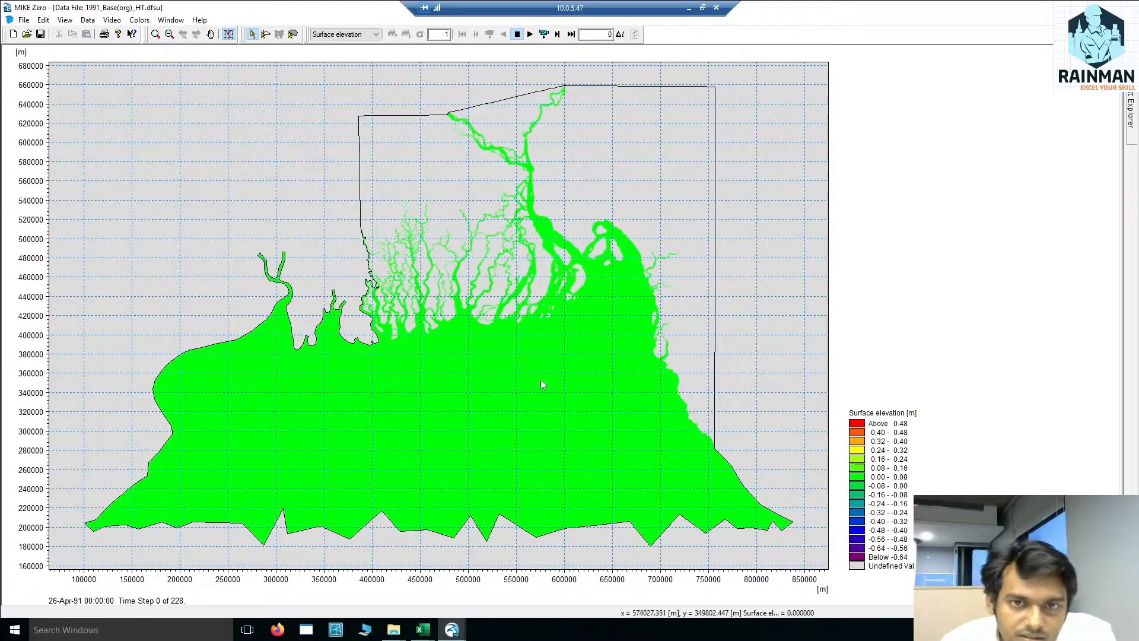
mouse_move(512, 501)
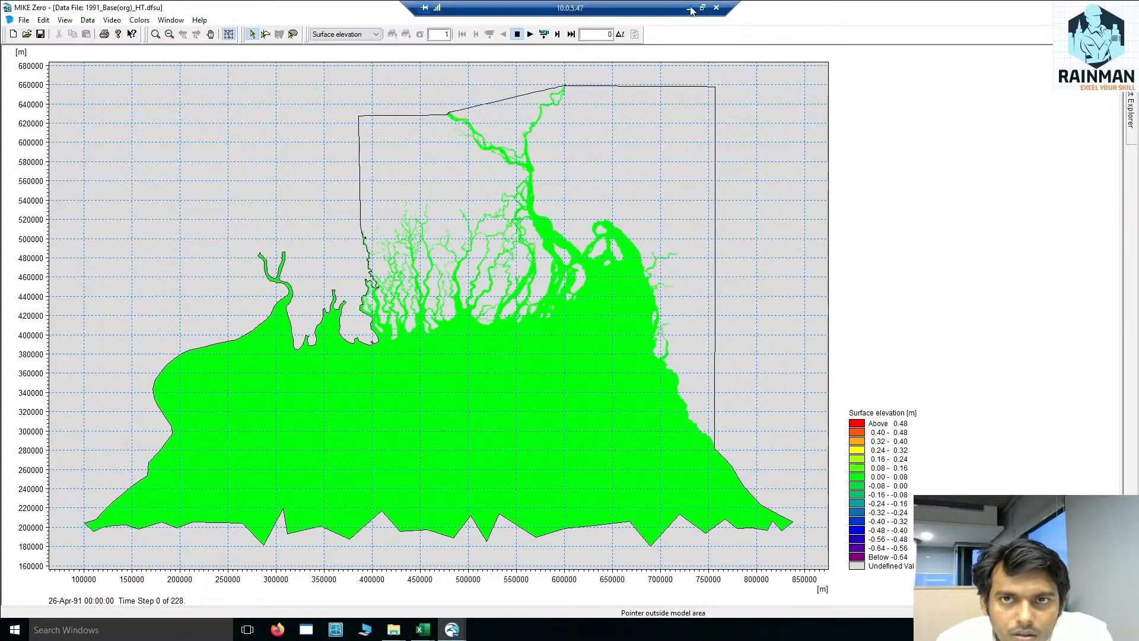
Step: Hide the remote session and view the Matarbari bathymetry mesh in local MIKE Zero
left_click(690, 7)
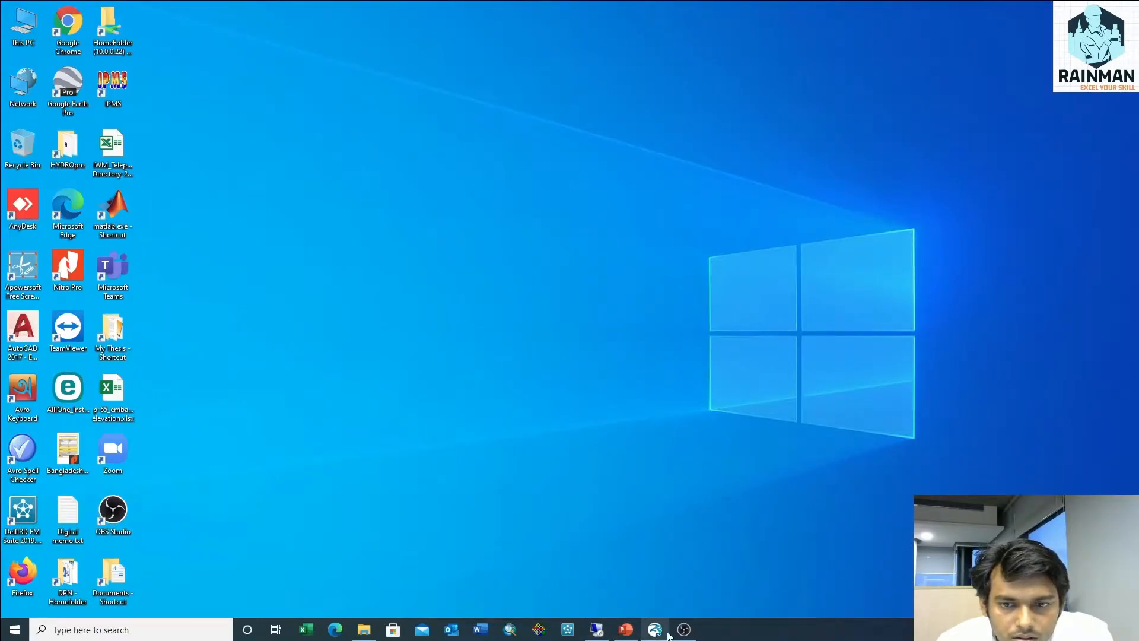
left_click(653, 629)
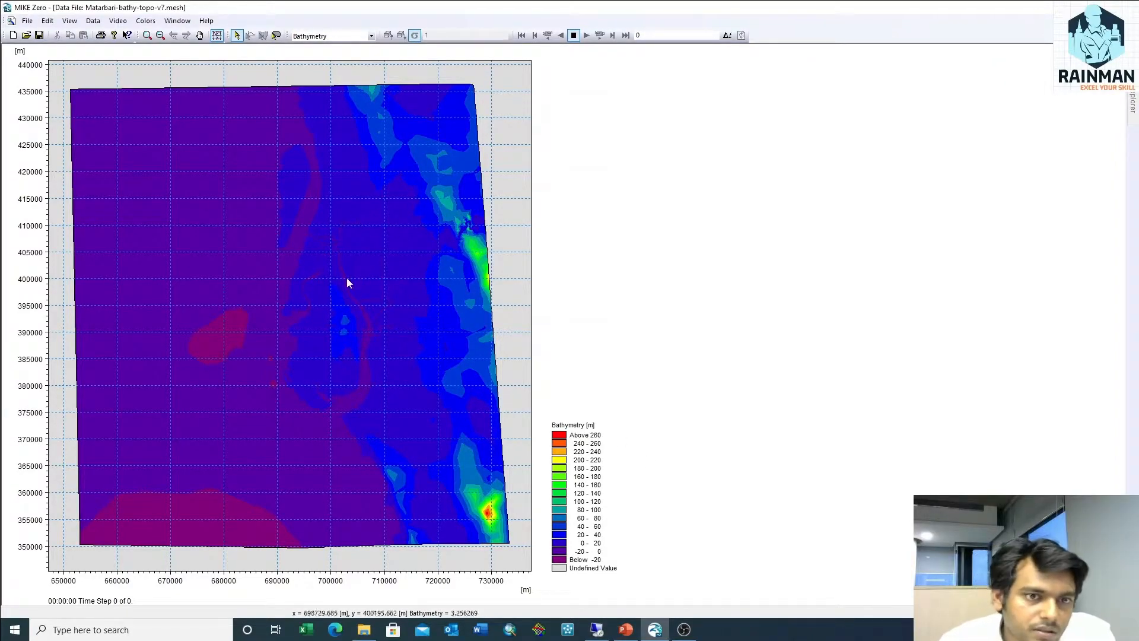
mouse_move(352, 225)
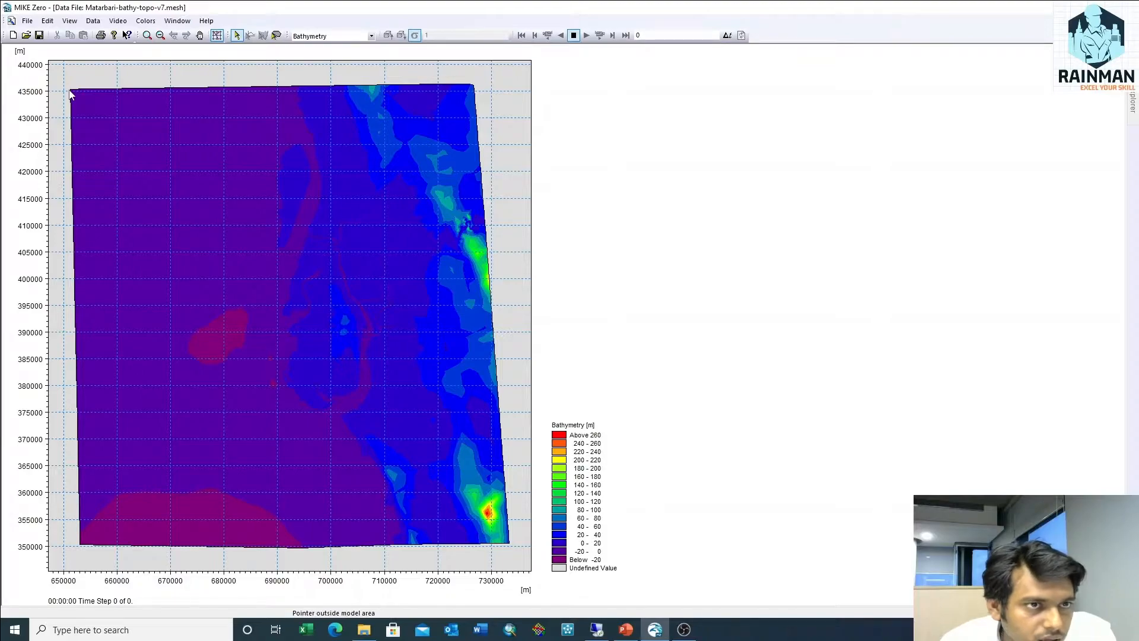
mouse_move(82, 547)
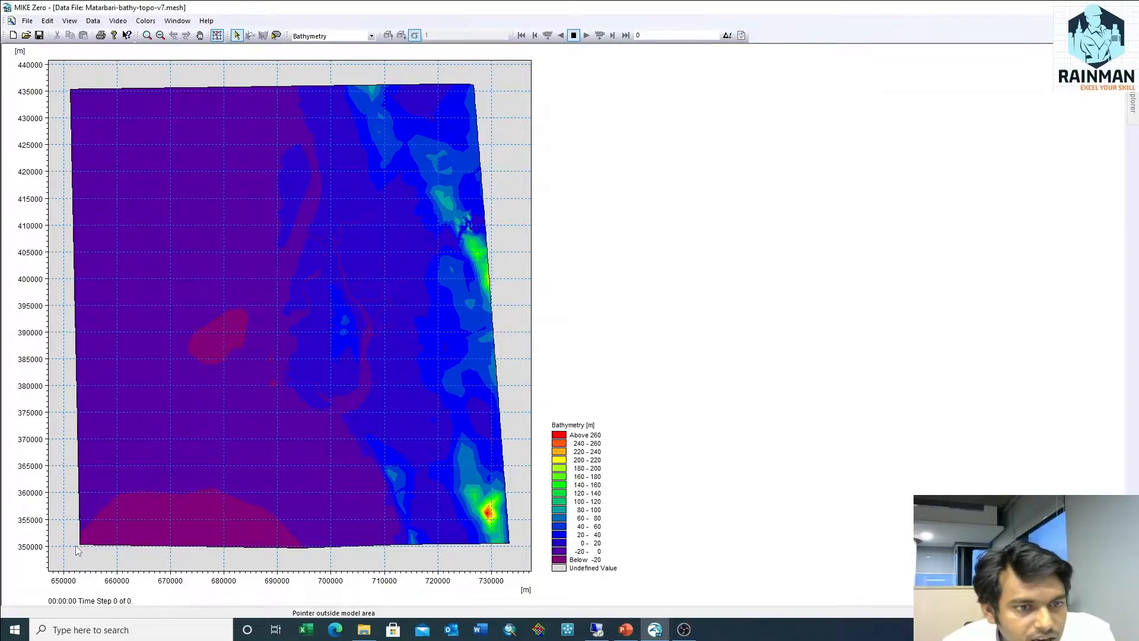
mouse_move(131, 529)
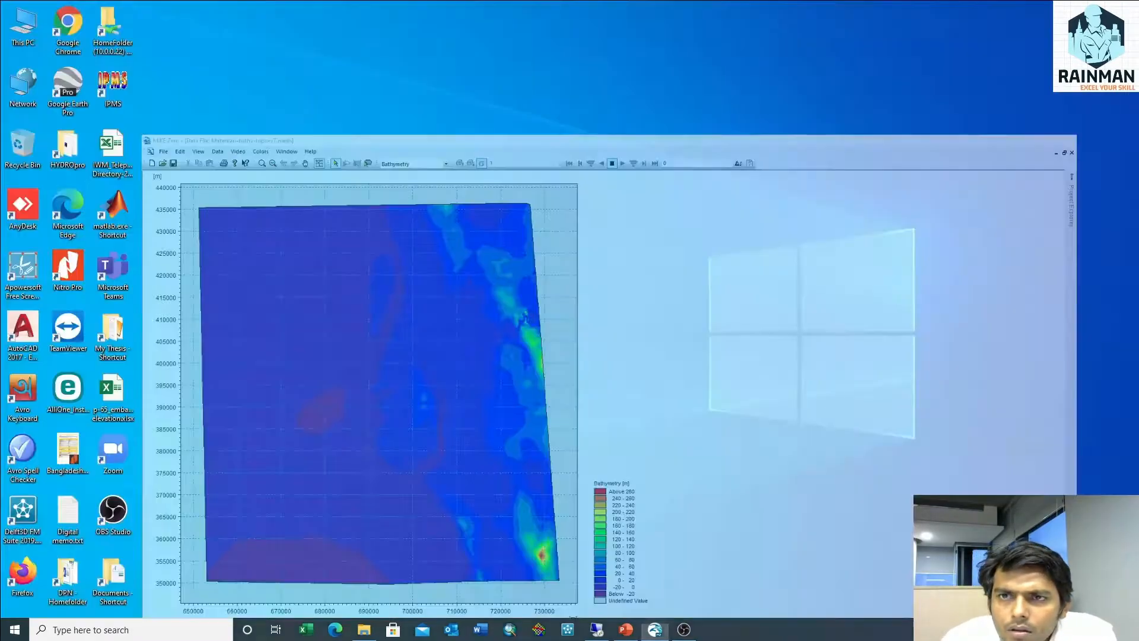
Step: Add coordinates-xyz.xyz as an XYZ File layer, converting coordinates from BTM
left_click(1057, 153)
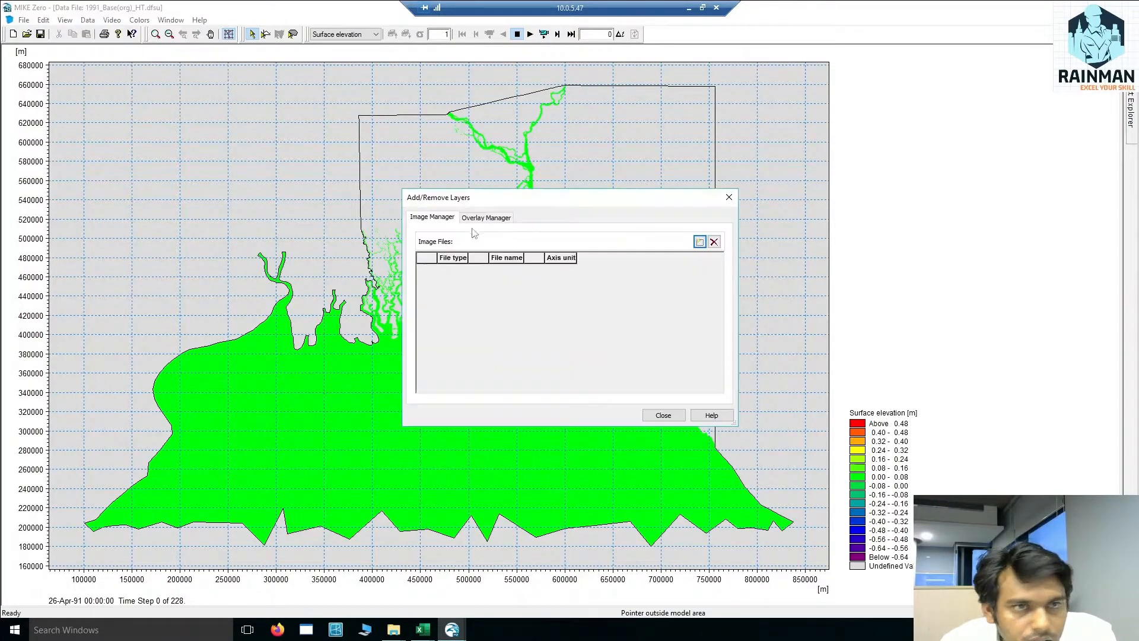
left_click(698, 242)
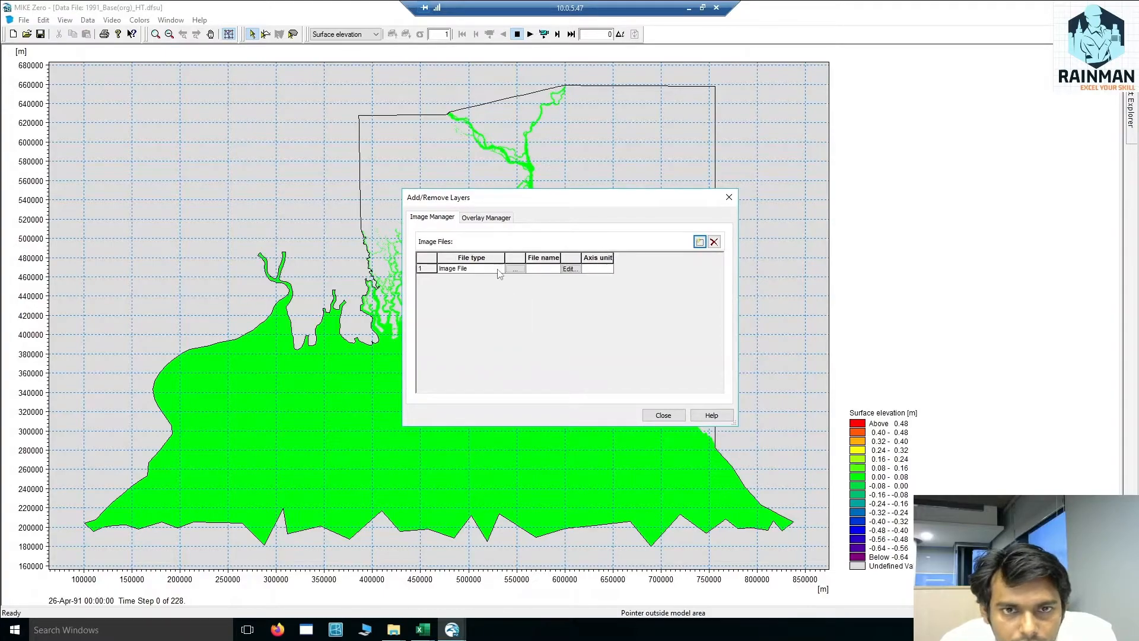
left_click(498, 268)
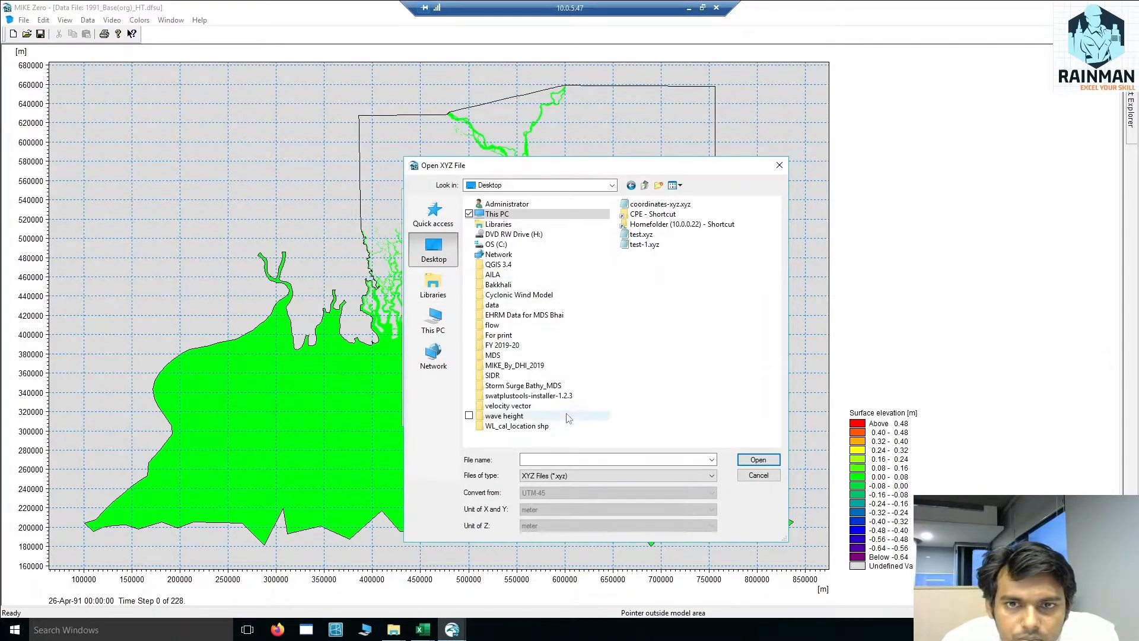
left_click(660, 204)
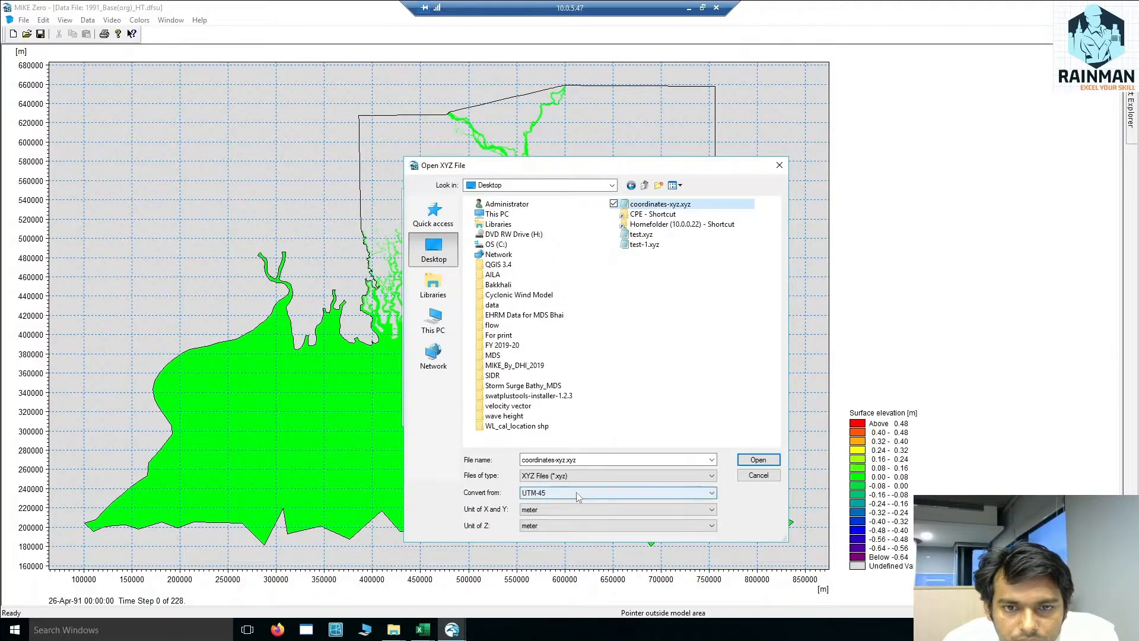
left_click(617, 492)
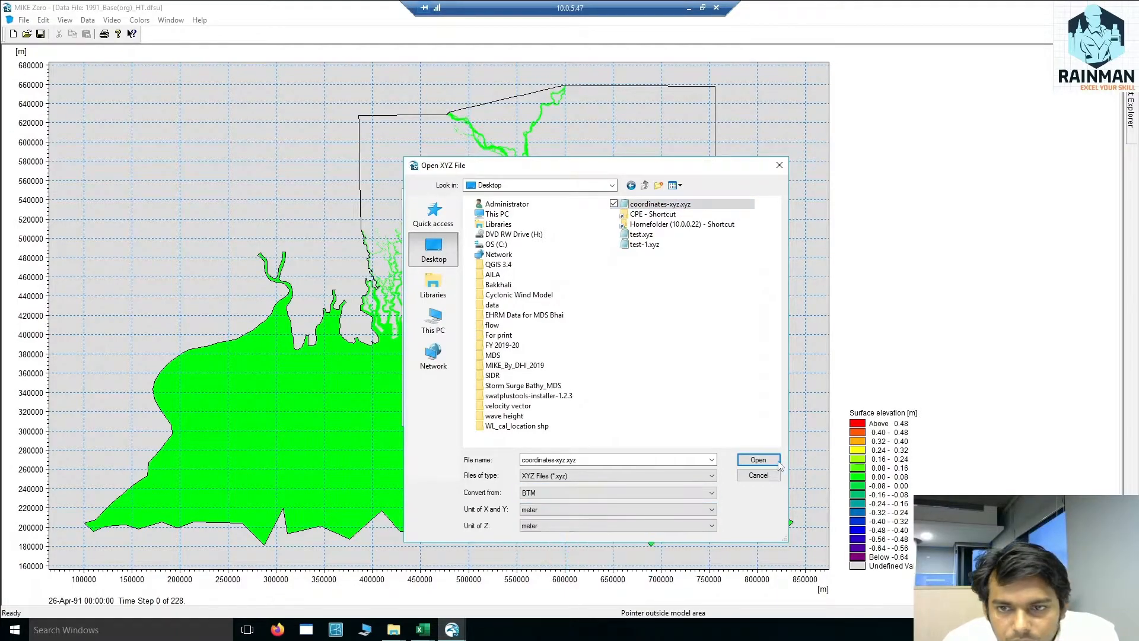
left_click(758, 460)
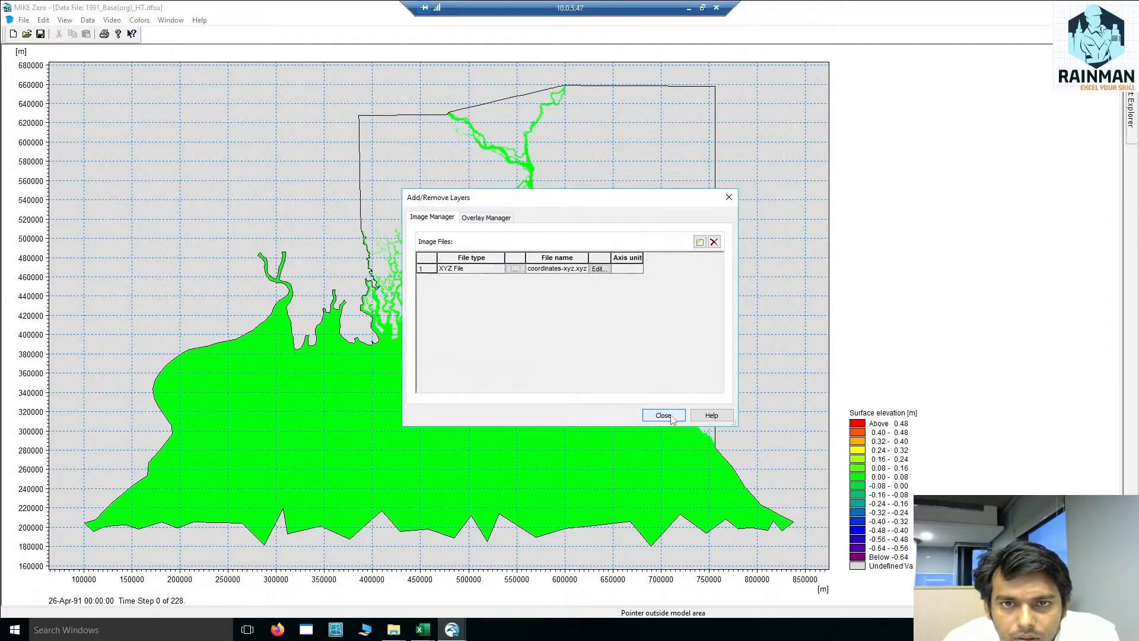
Step: Close the layer list to show the XYZ points, then start a new document
left_click(662, 415)
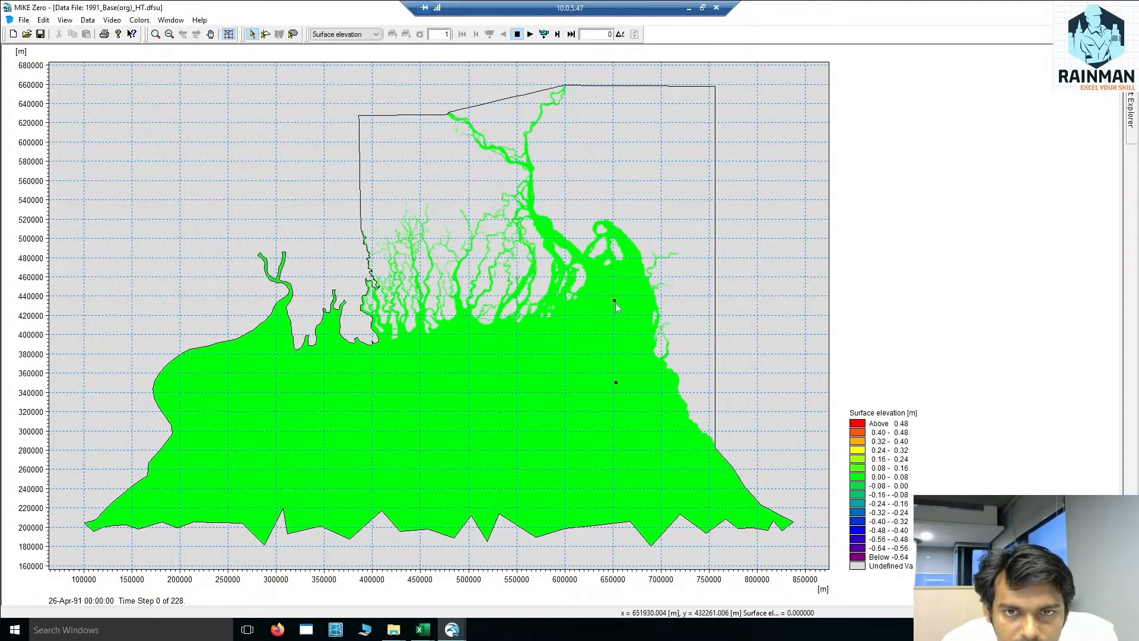
mouse_move(615, 303)
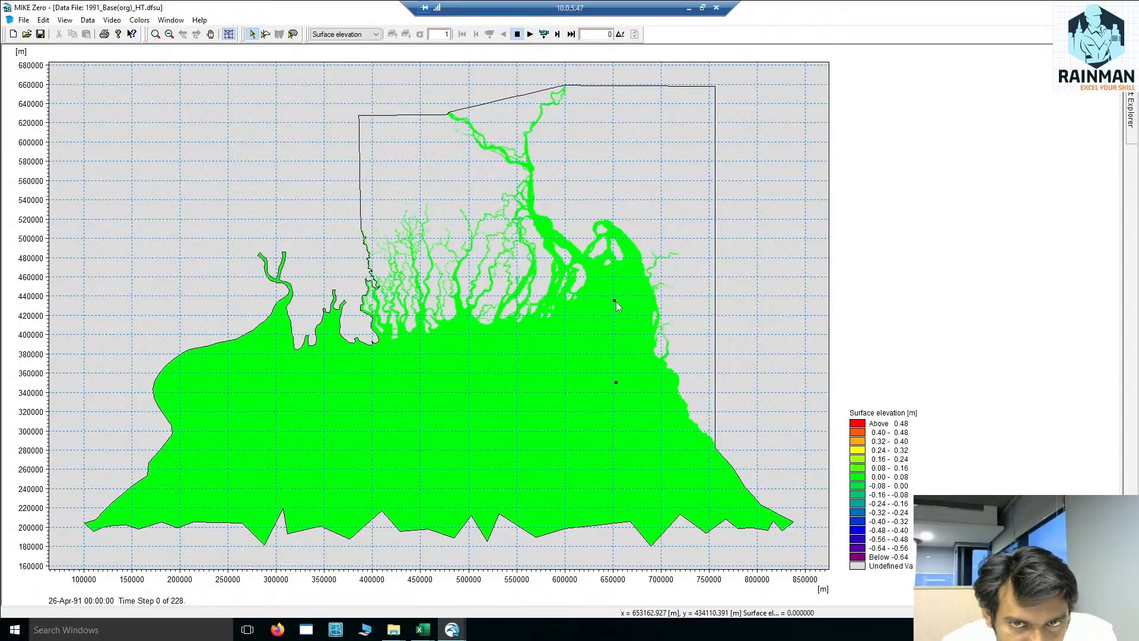
mouse_move(615, 382)
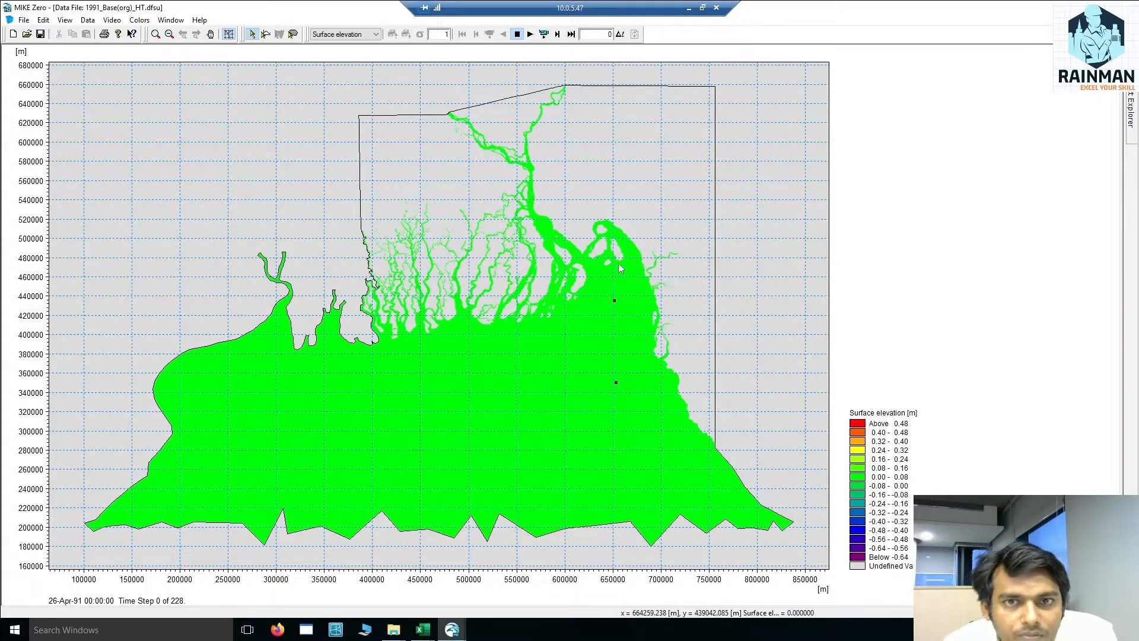
mouse_move(624, 378)
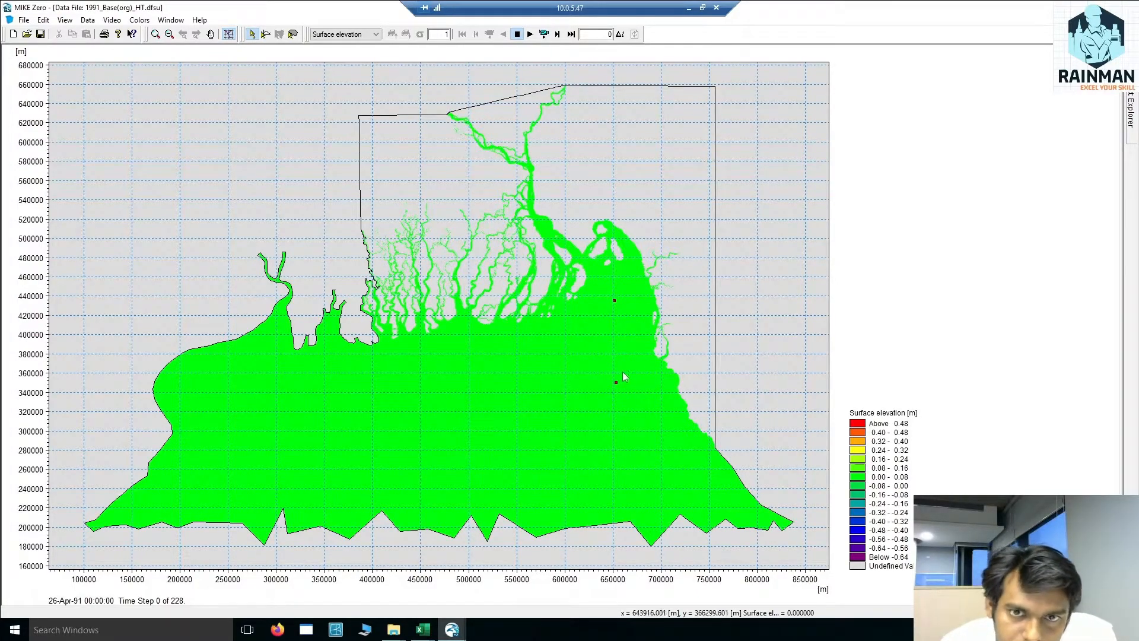
left_click(13, 629)
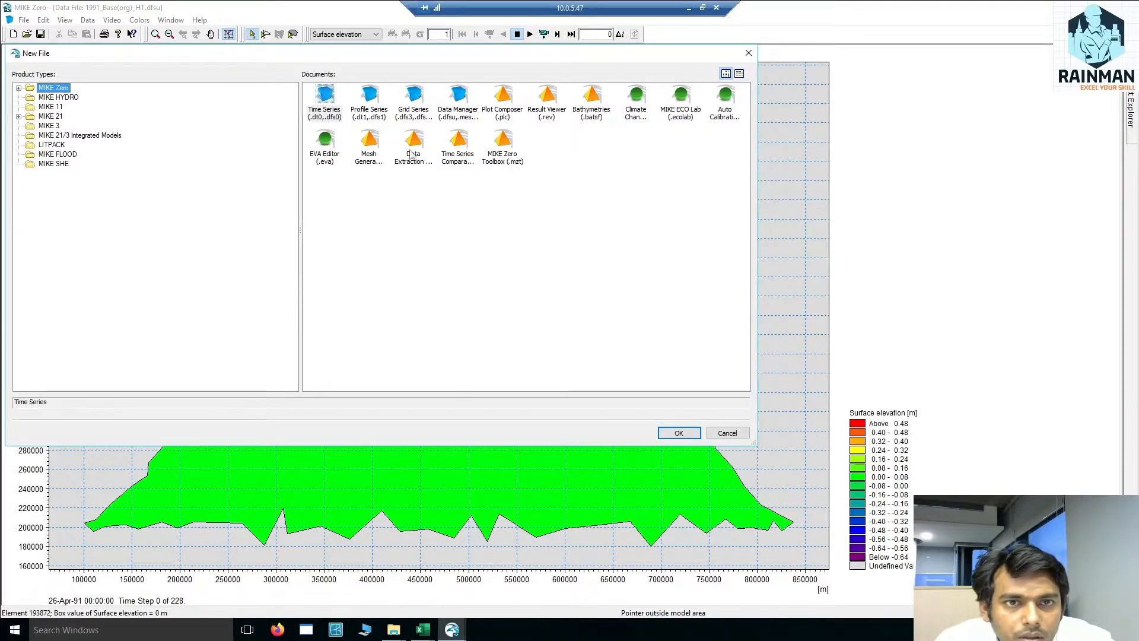
Step: Create a Data Extraction FM setup with the 1991 storm surge dfsu as input
left_click(413, 142)
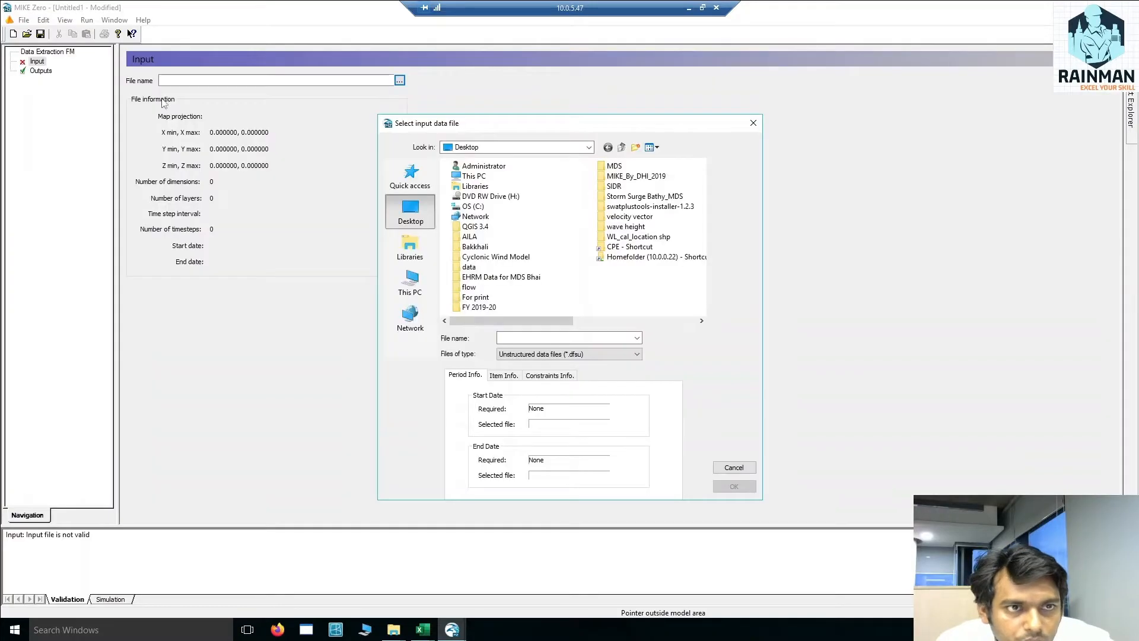
left_click(501, 278)
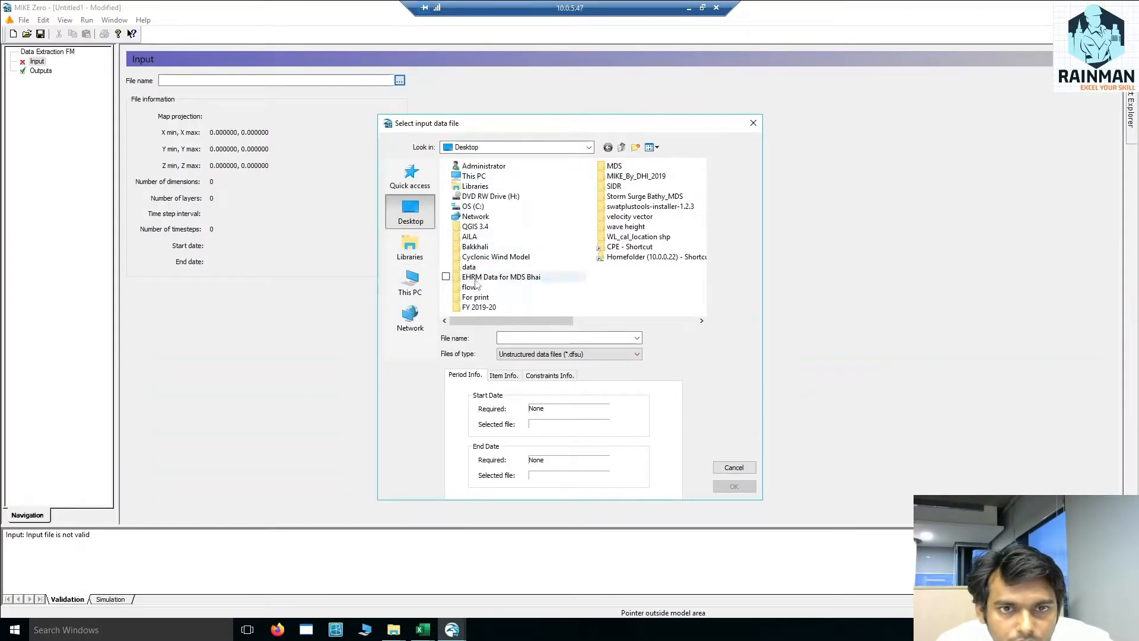
left_click(410, 282)
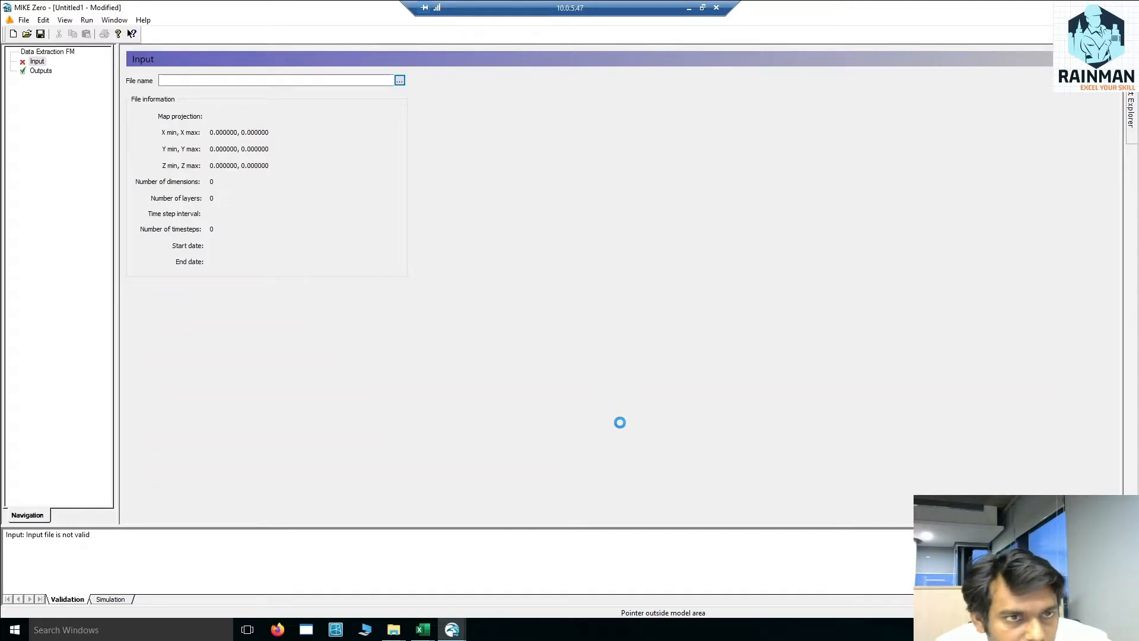
left_click(400, 80)
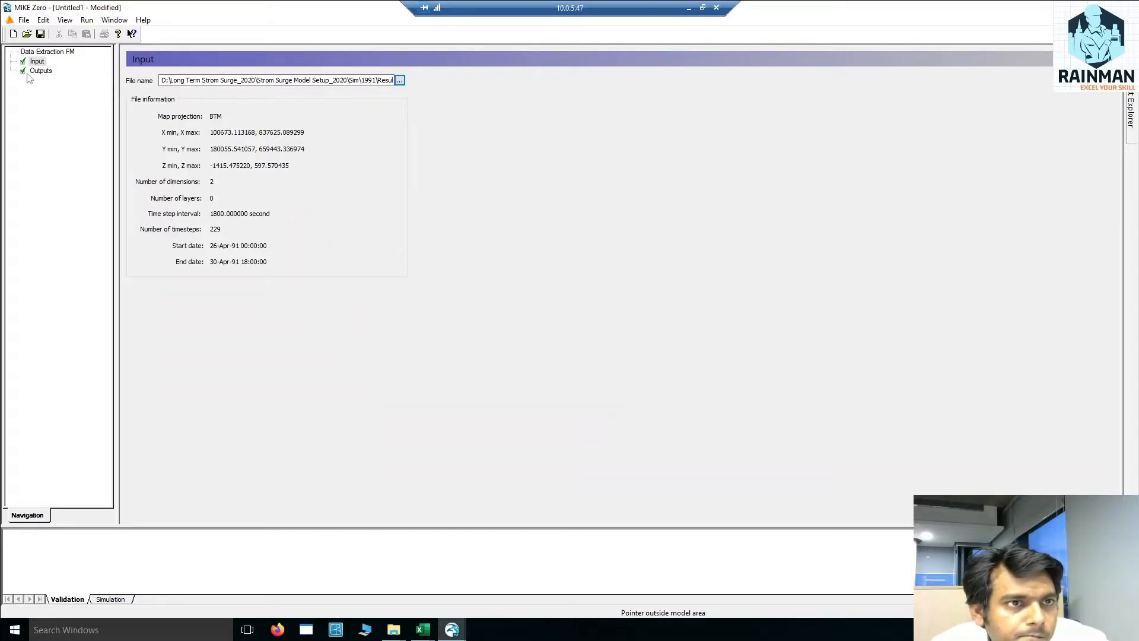
Step: Add Output 1 on the Outputs page and display its output specification
left_click(41, 71)
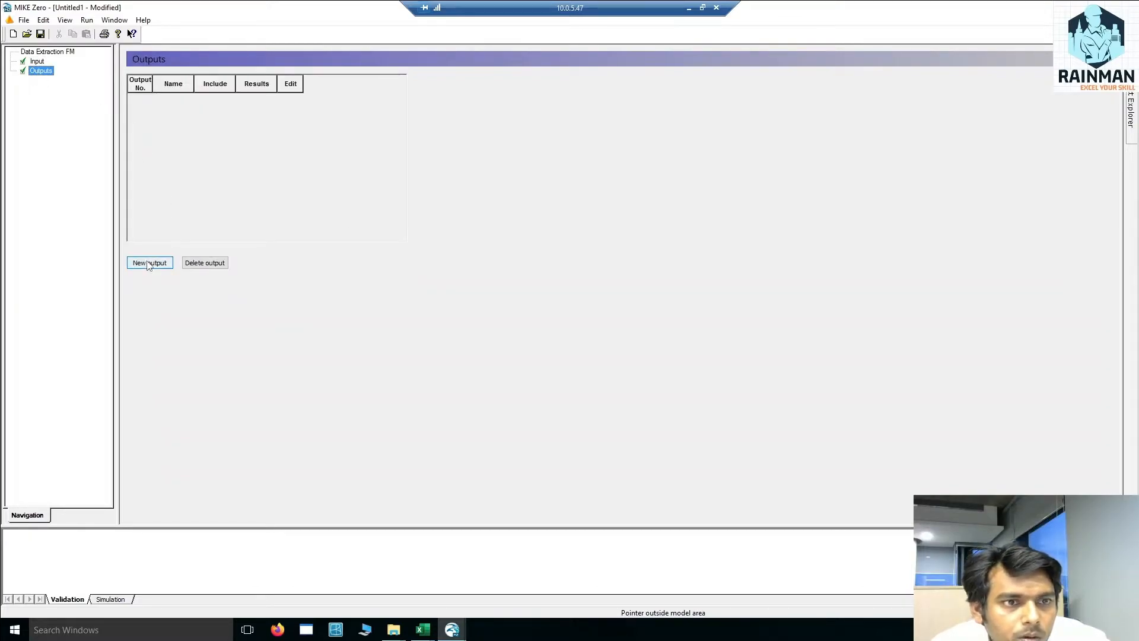
left_click(149, 262)
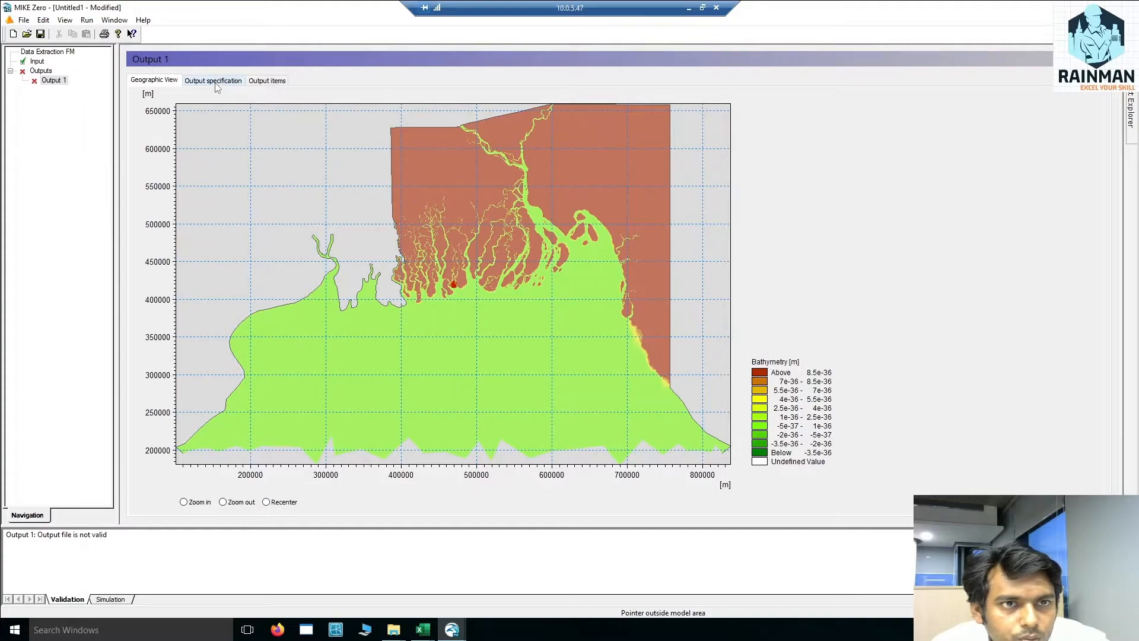
left_click(213, 80)
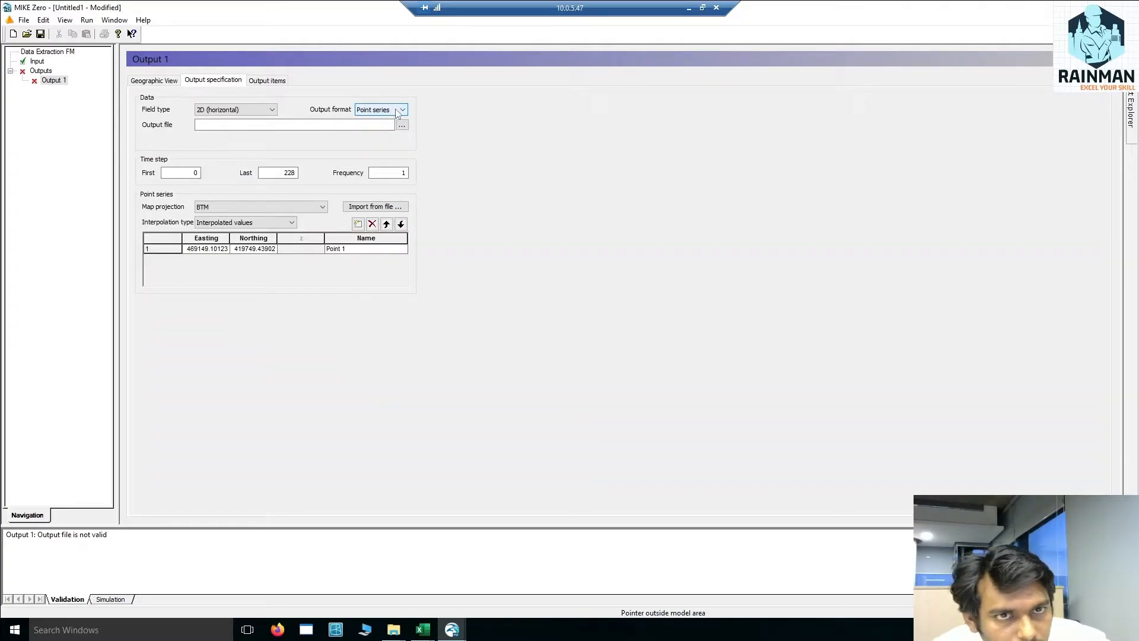
Step: Change Output 1's format from point series to Line series
left_click(401, 109)
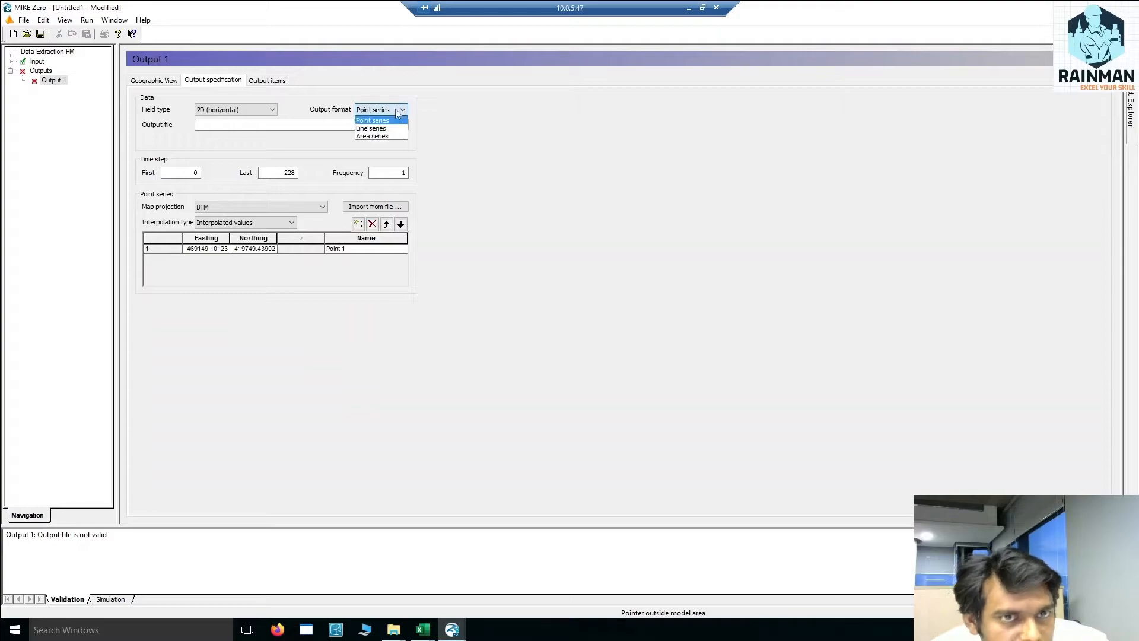
mouse_move(382, 129)
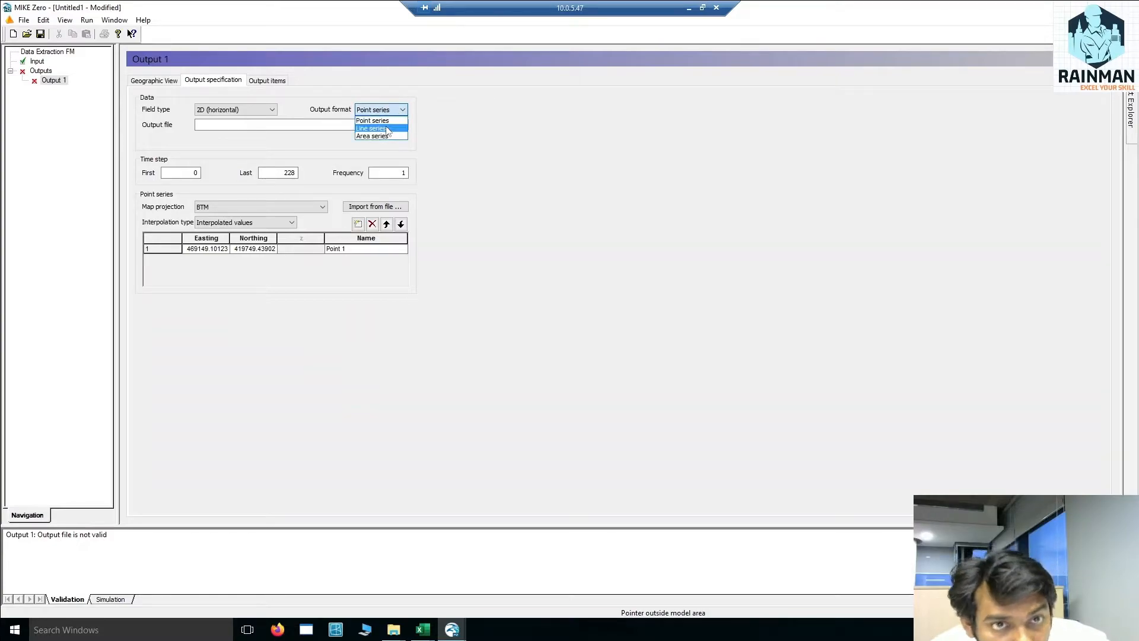
left_click(371, 128)
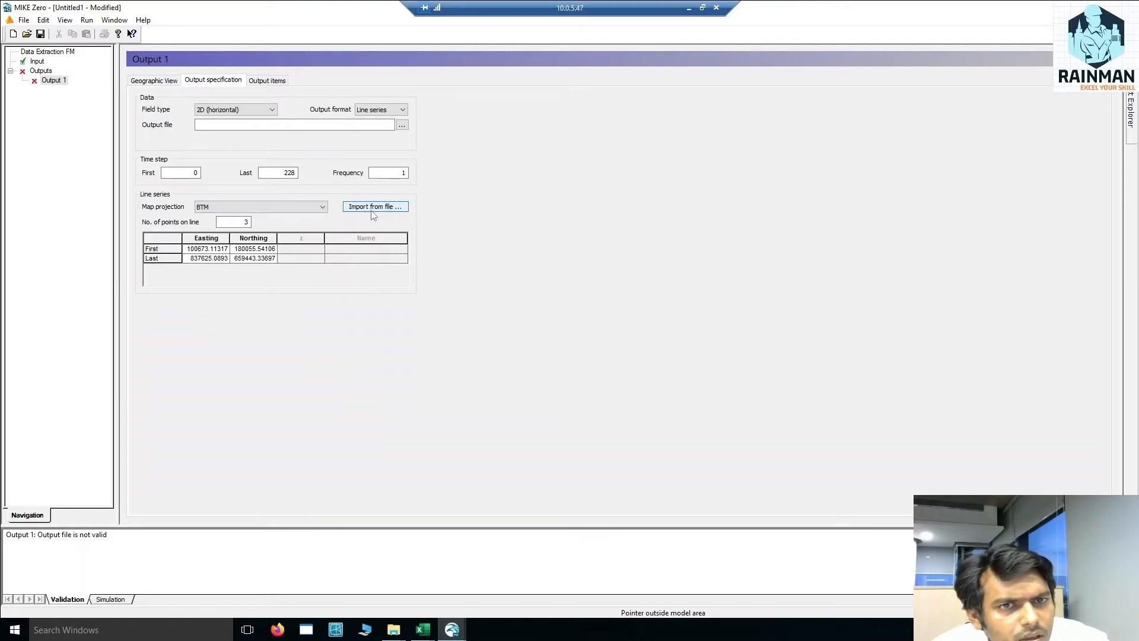
Step: Import line endpoints 651285, 435384 and 653075, 350266 from the Desktop xyz file
left_click(375, 207)
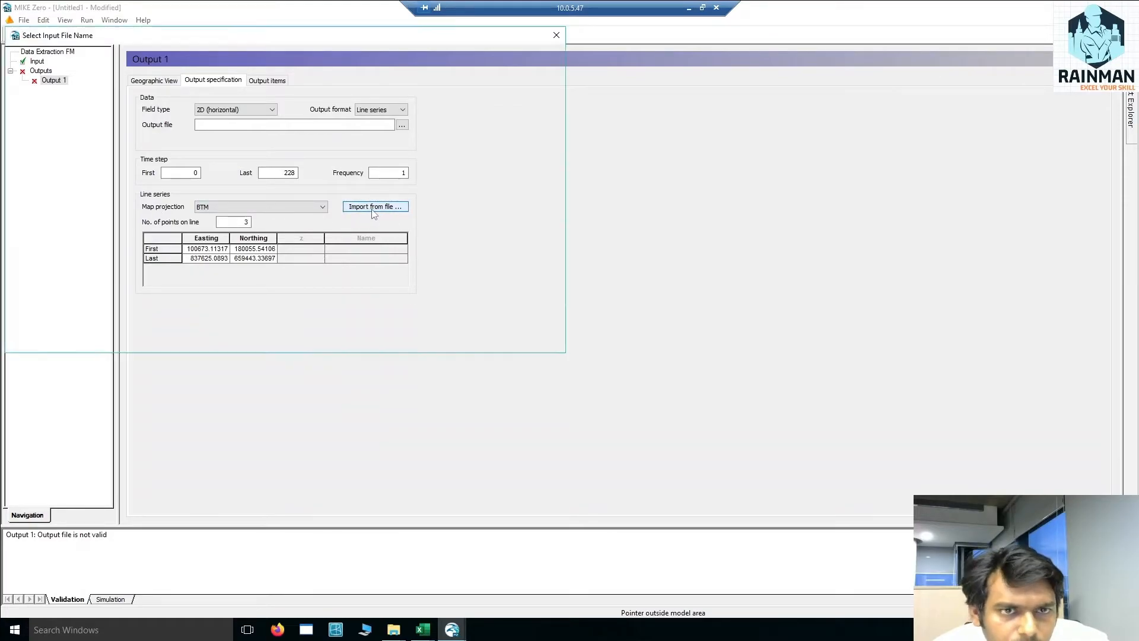
left_click(375, 207)
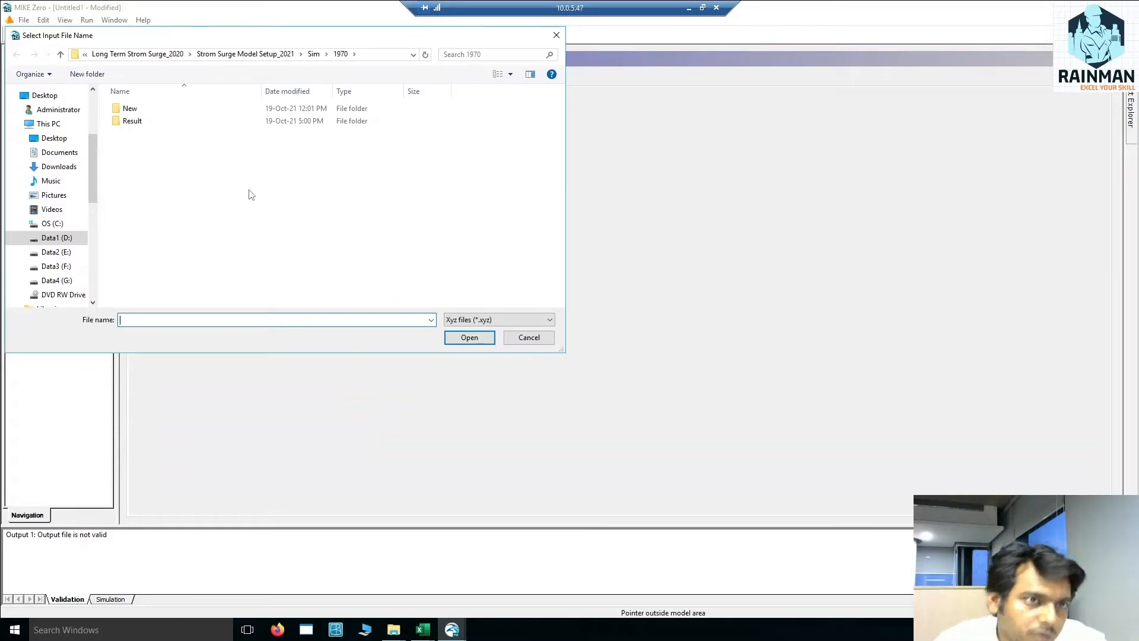
mouse_move(226, 187)
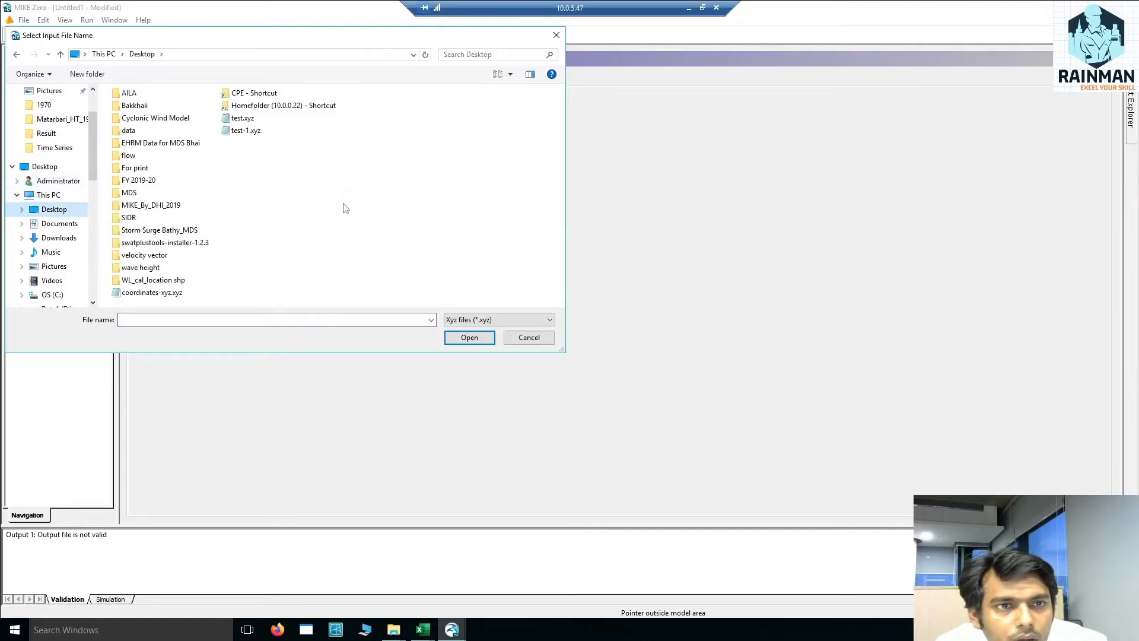
mouse_move(191, 289)
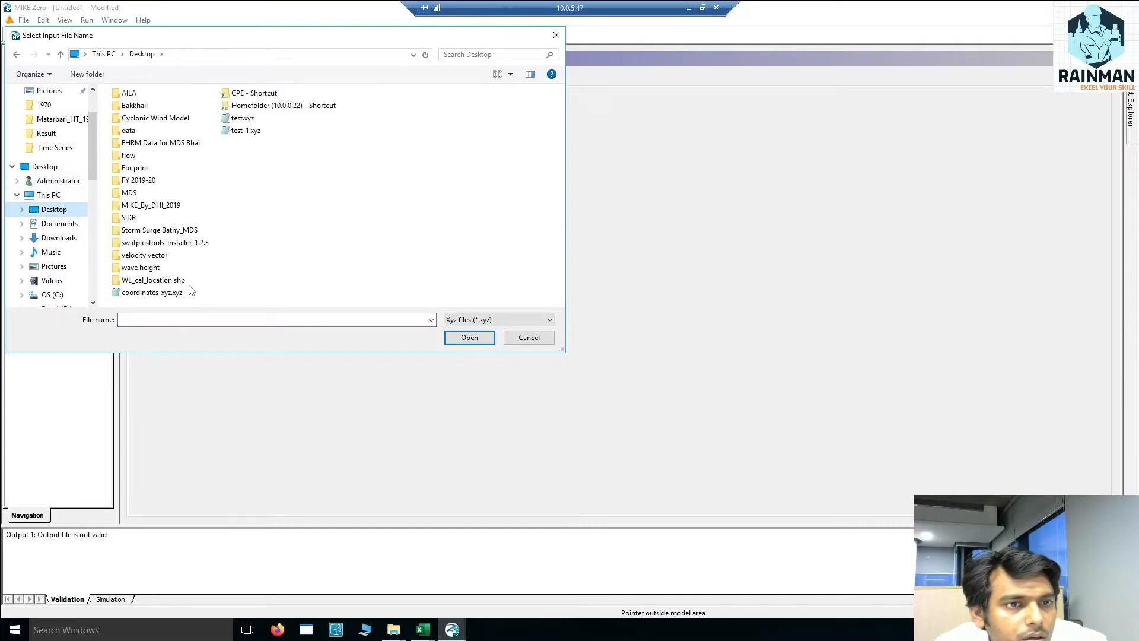
left_click(528, 337)
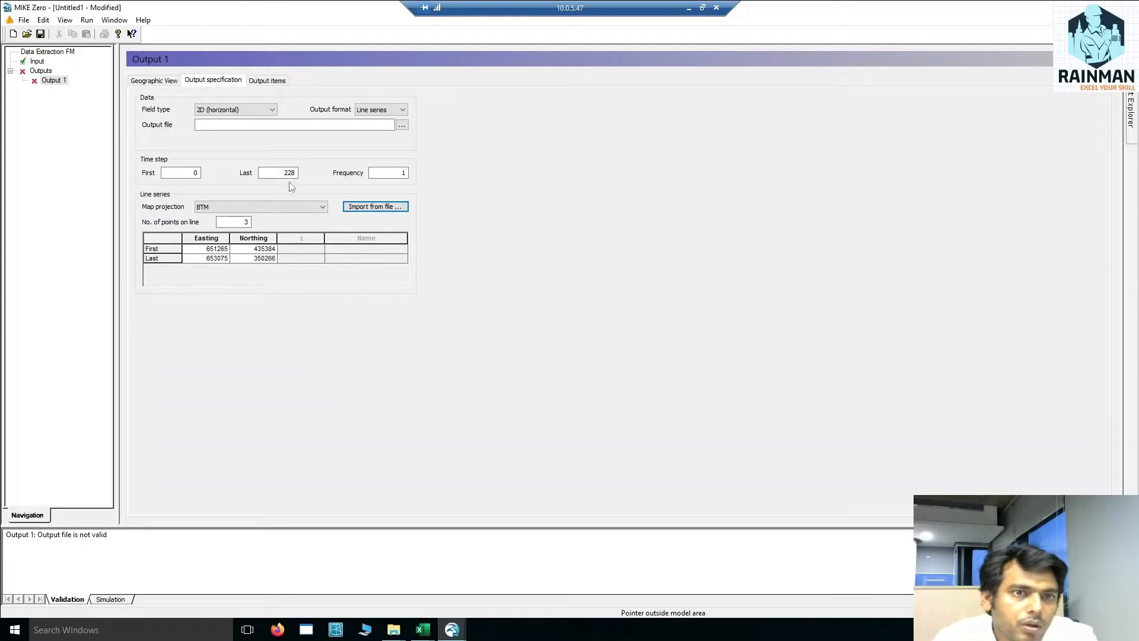
mouse_move(213, 229)
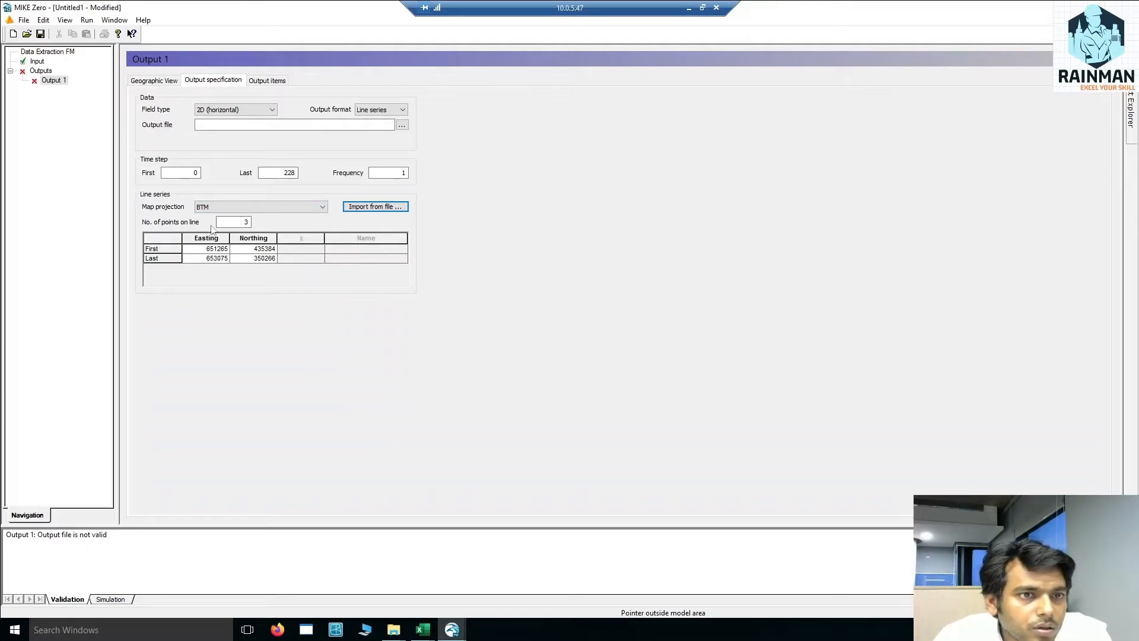
Step: Set 60 points on the line and name the output file west_lineseries
left_click(233, 221)
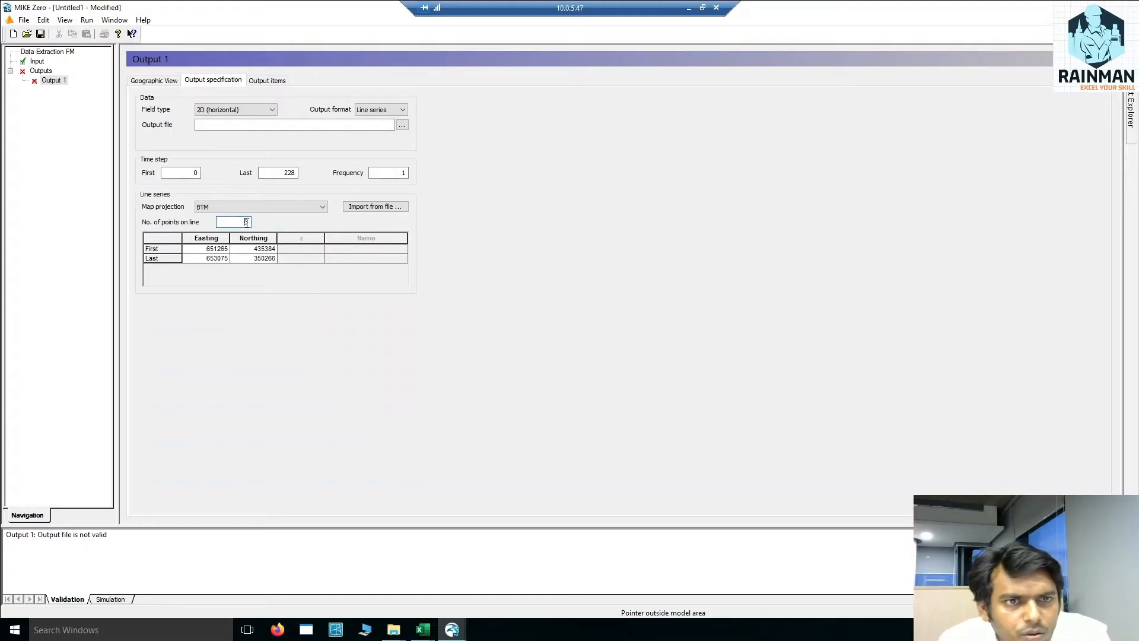
type("60")
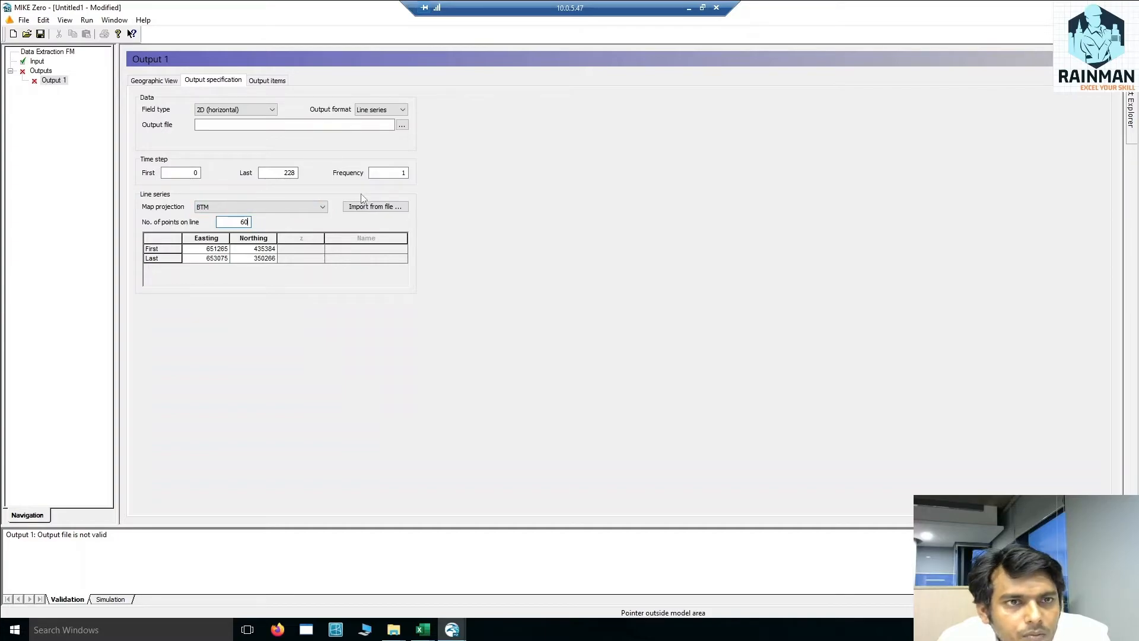
left_click(294, 124)
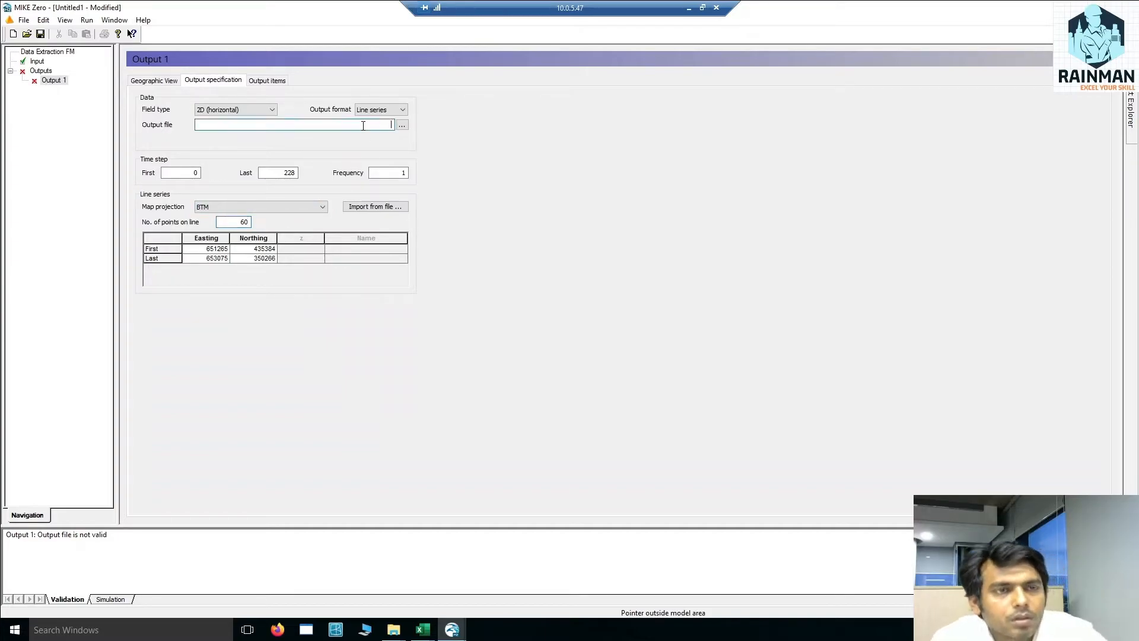
type("f")
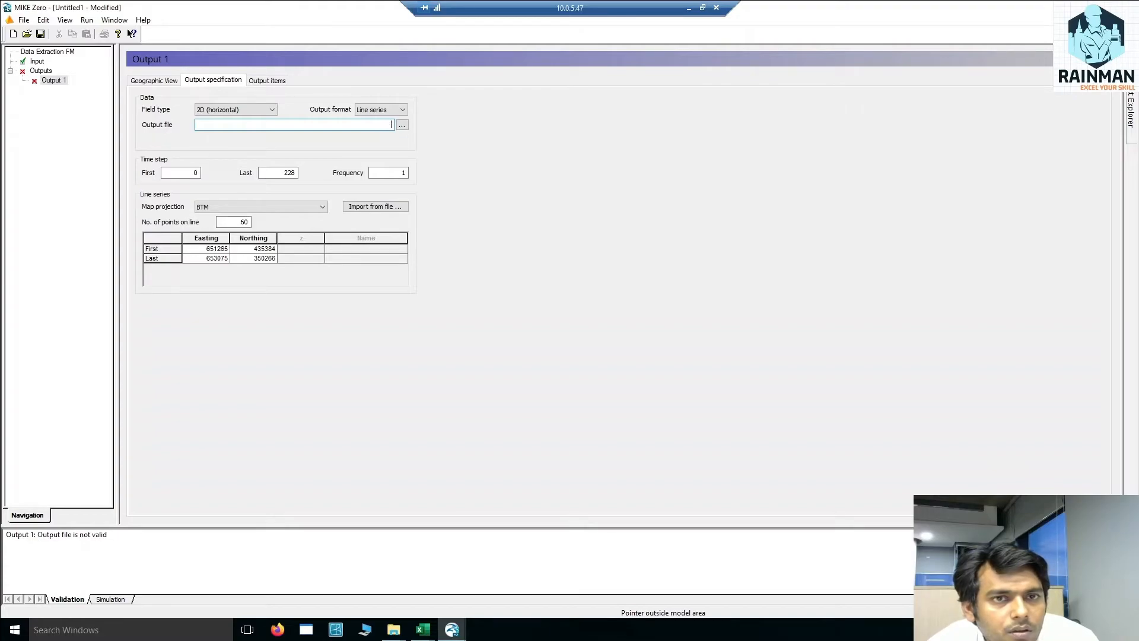
type("w")
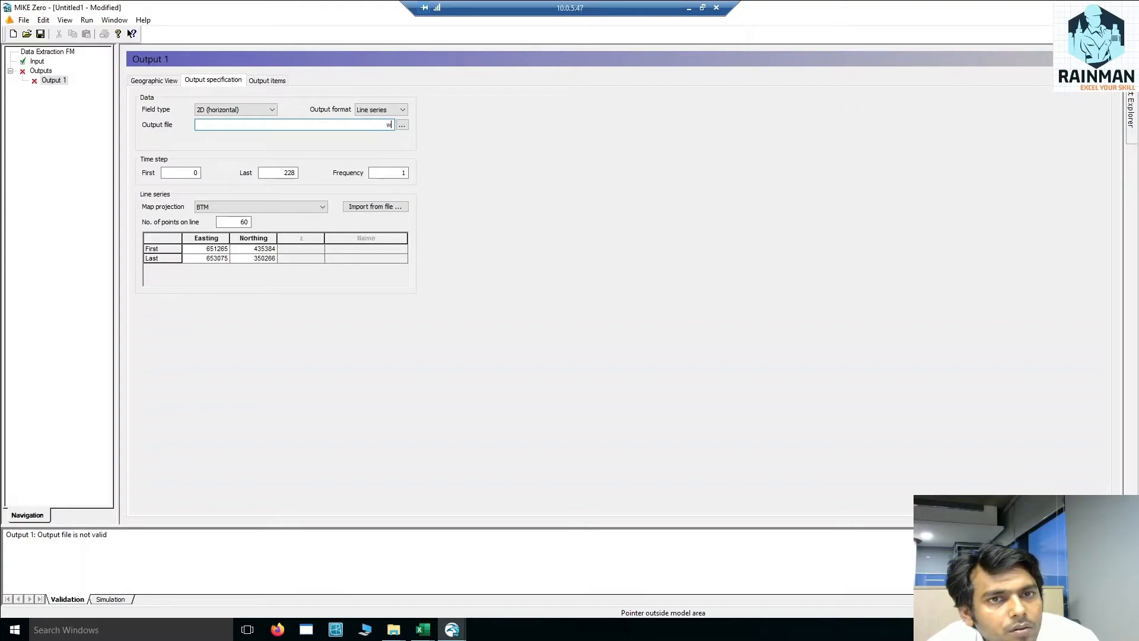
type("est_lineseries")
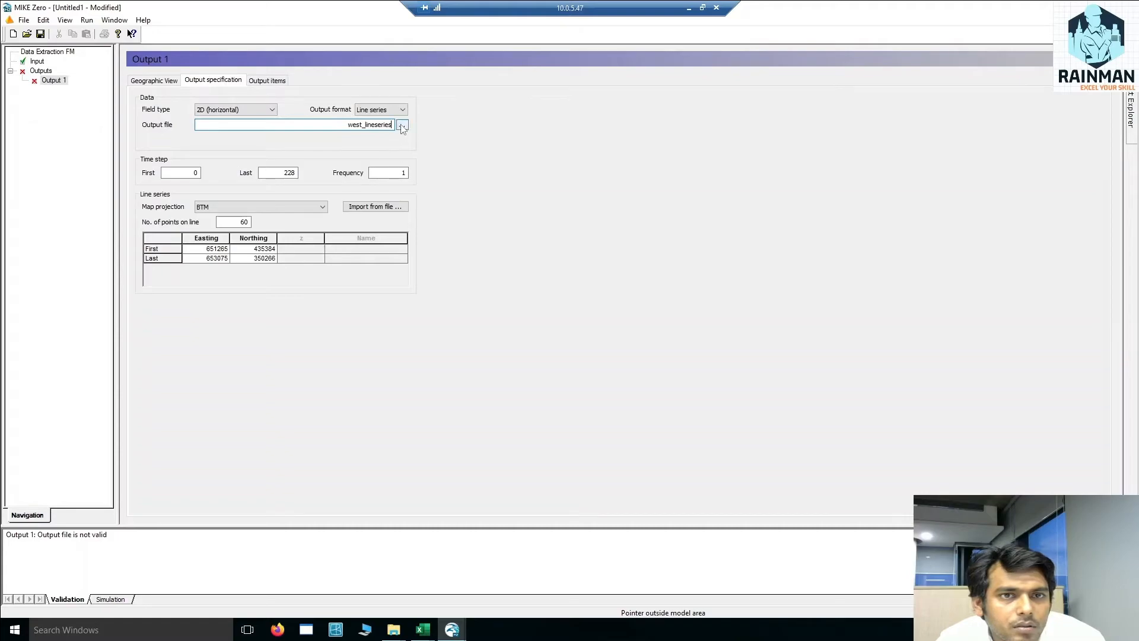
Step: Point the output to tes.dfs1 on the Desktop and save the setup as Untitled1.dxfm
left_click(402, 124)
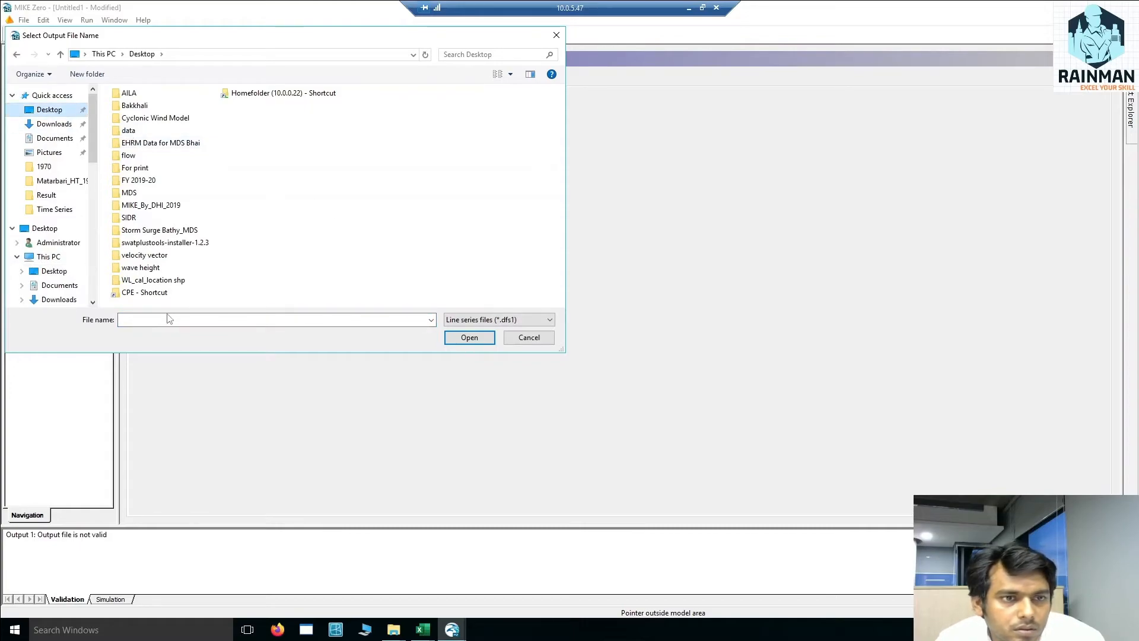
left_click(468, 337)
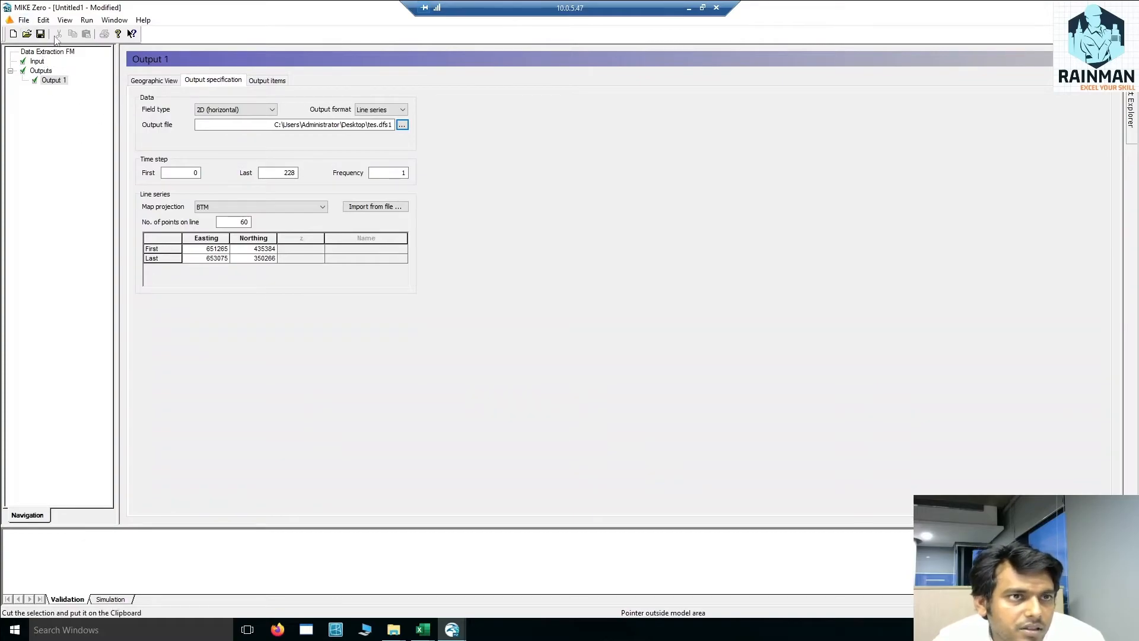
left_click(41, 34)
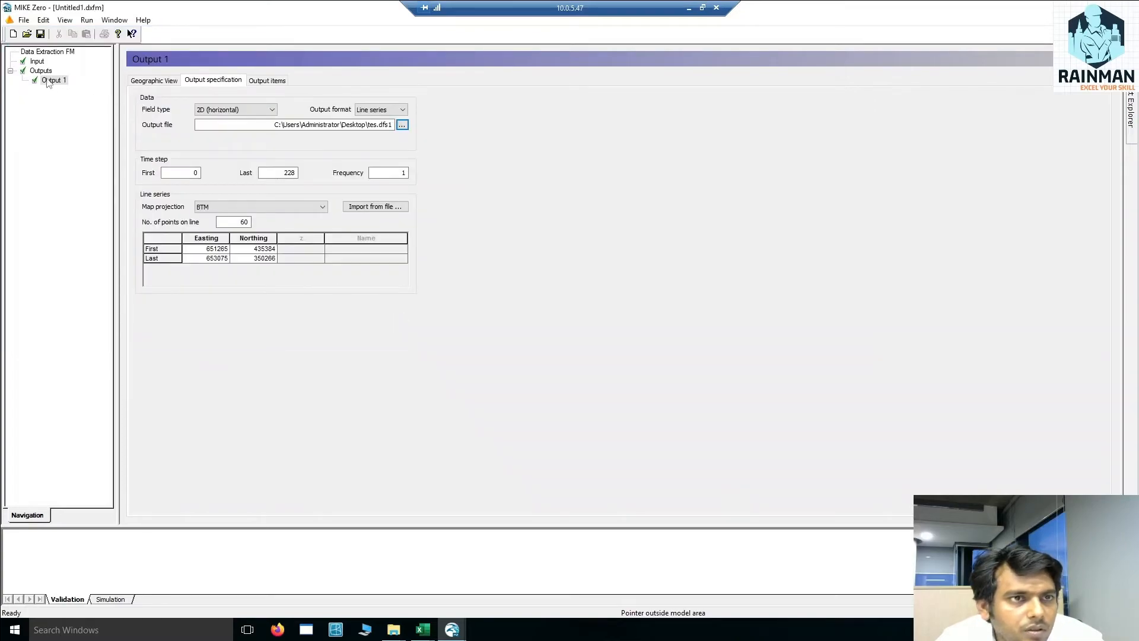
Step: Run the data extraction, producing tes.dfs1 on the Desktop
left_click(87, 19)
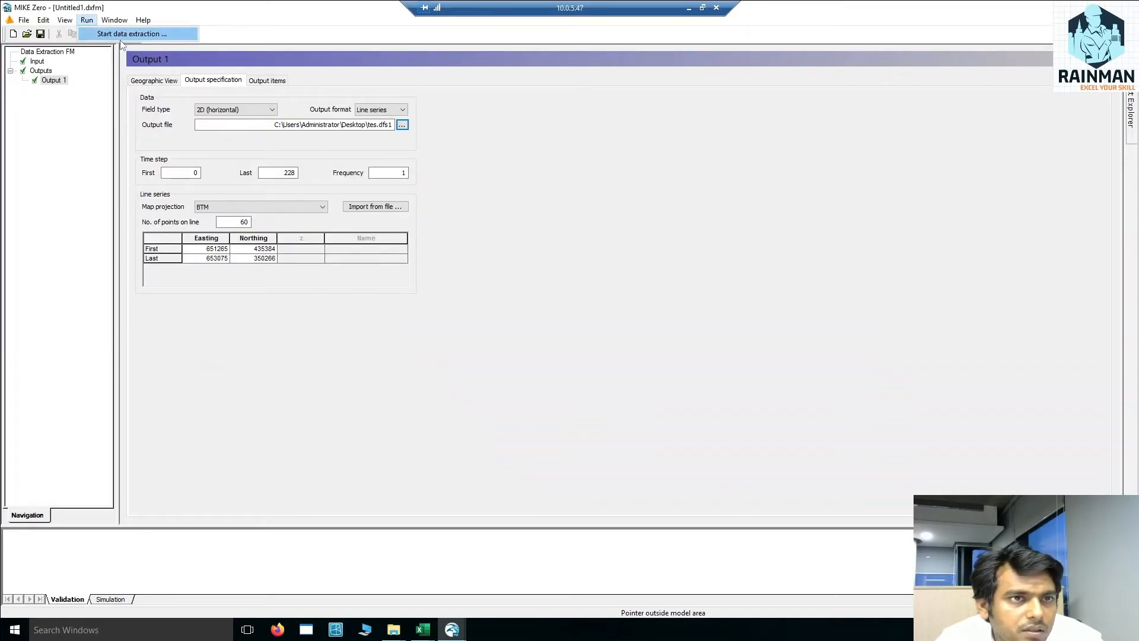
mouse_move(149, 39)
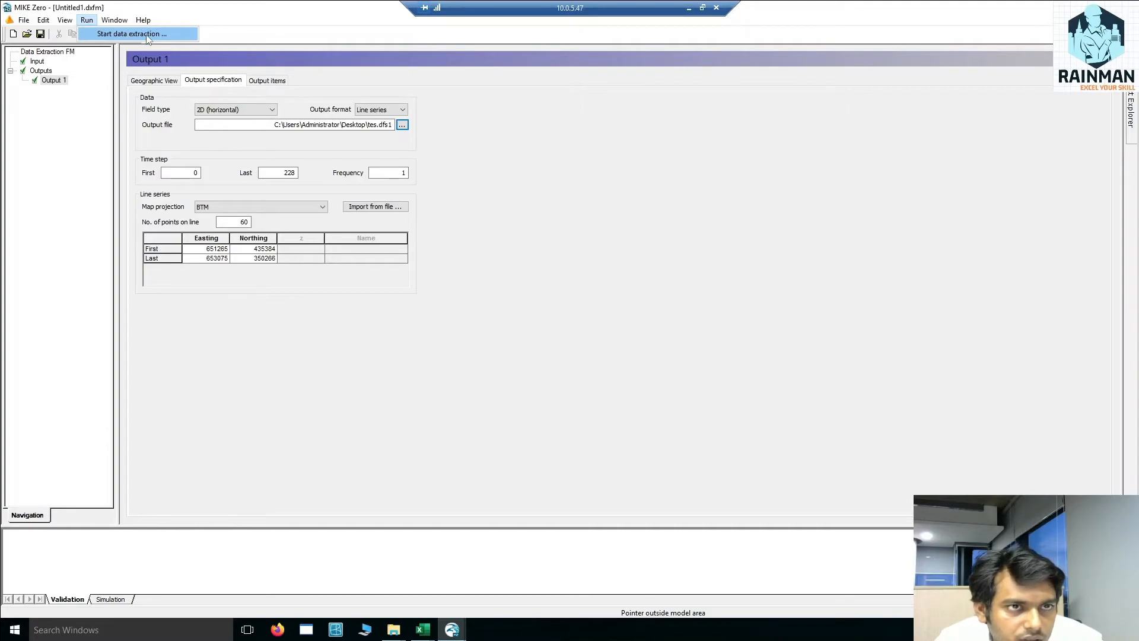
left_click(132, 33)
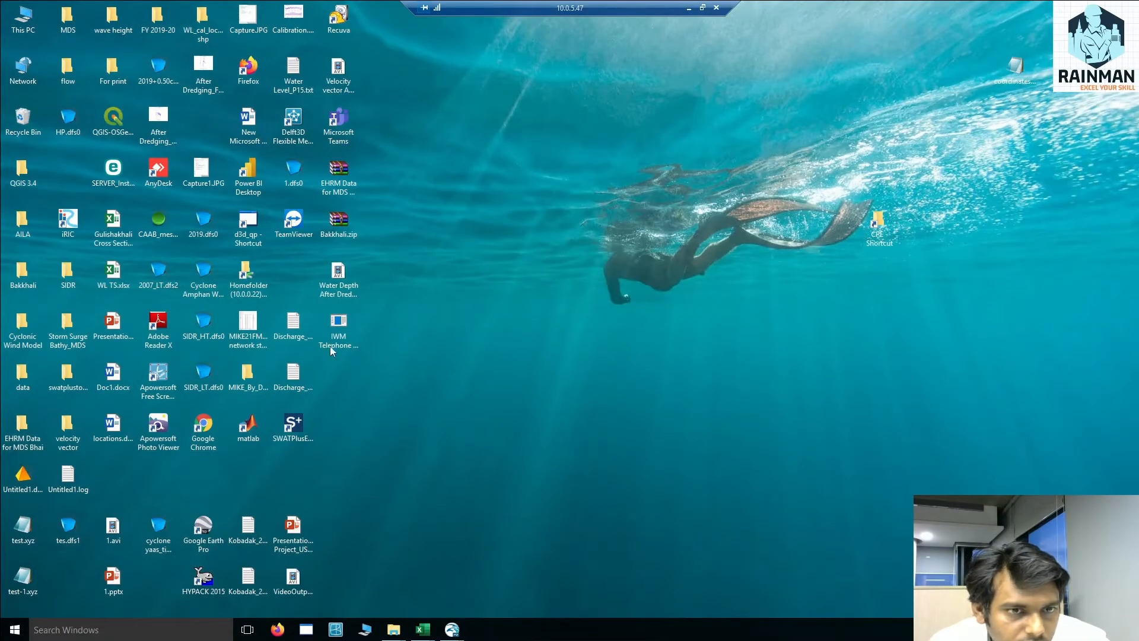
mouse_move(454, 340)
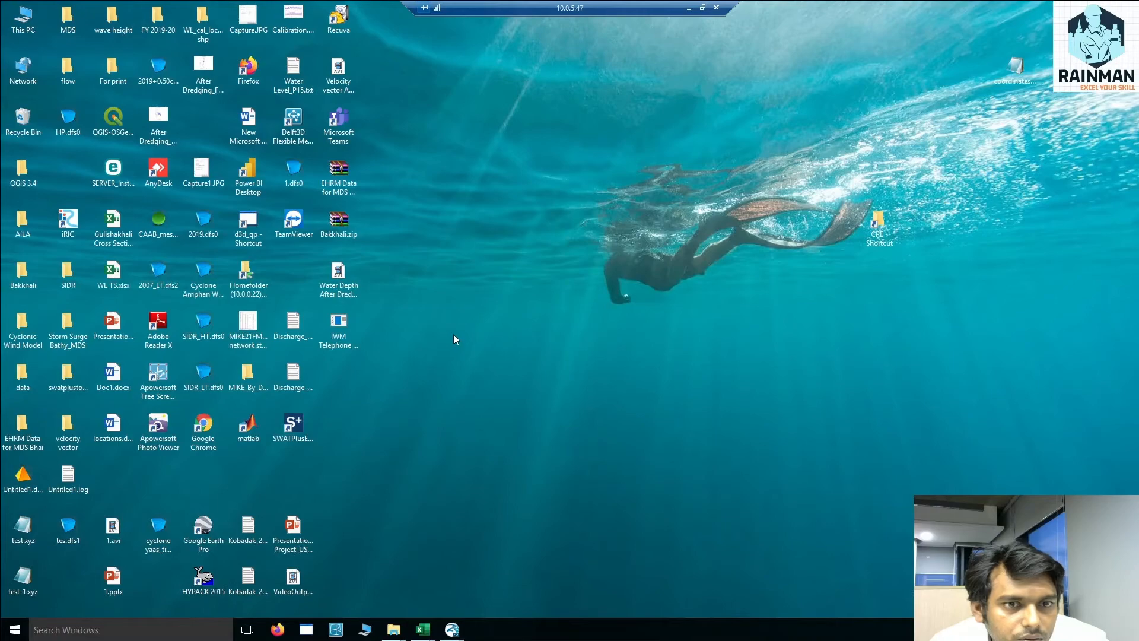
Step: Open the extracted tes.dfs1 file from the desktop in MIKE Zero
left_click(22, 526)
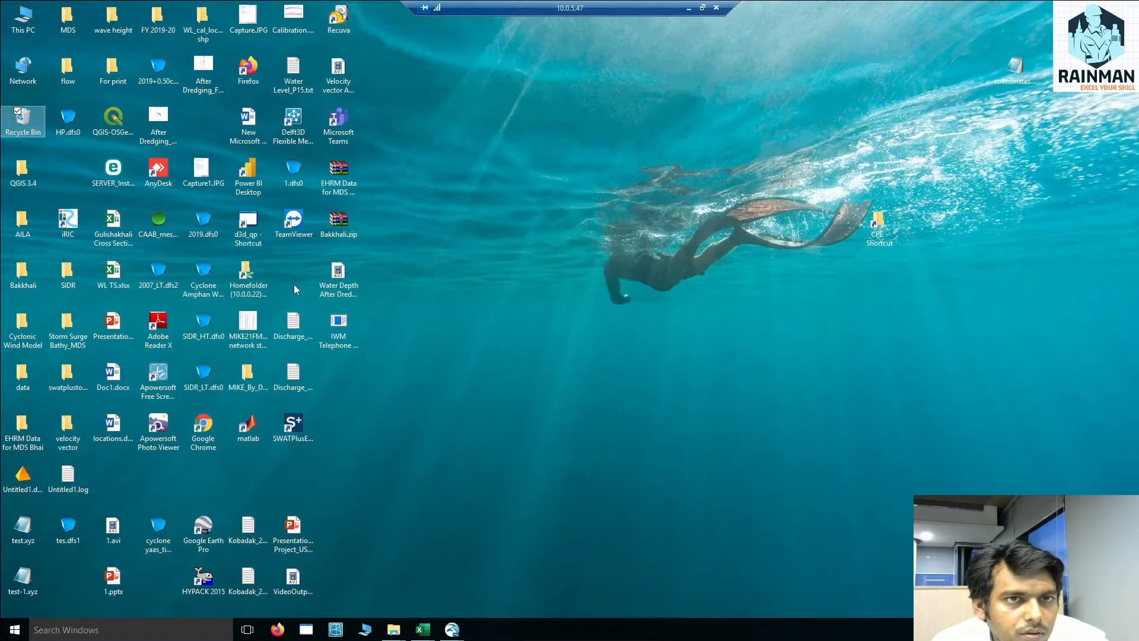
left_click(337, 18)
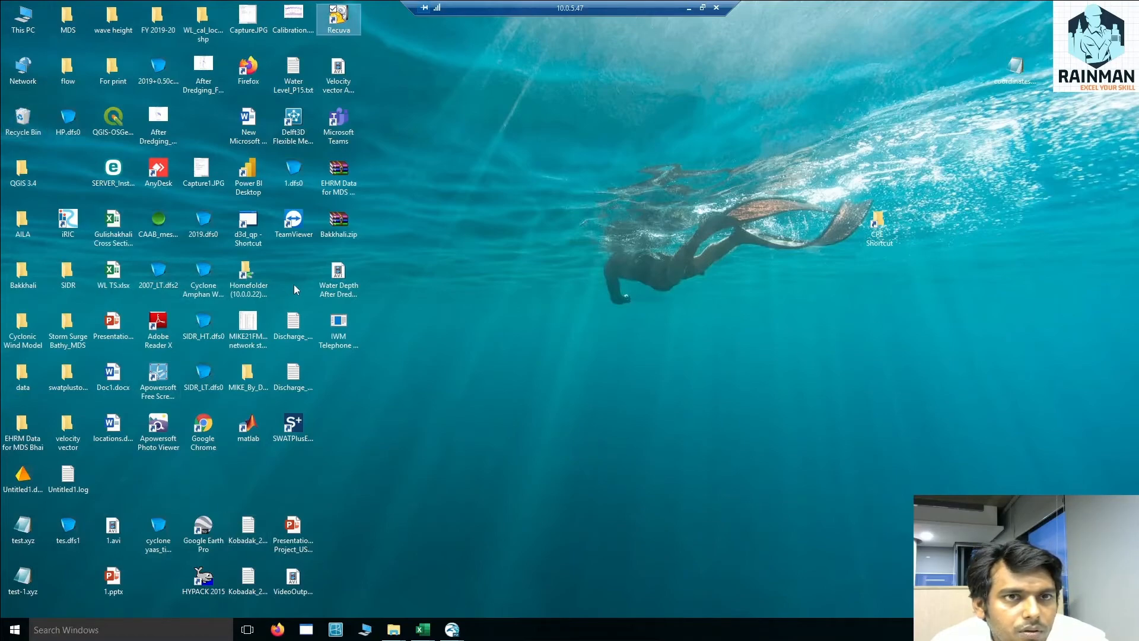
left_click(68, 527)
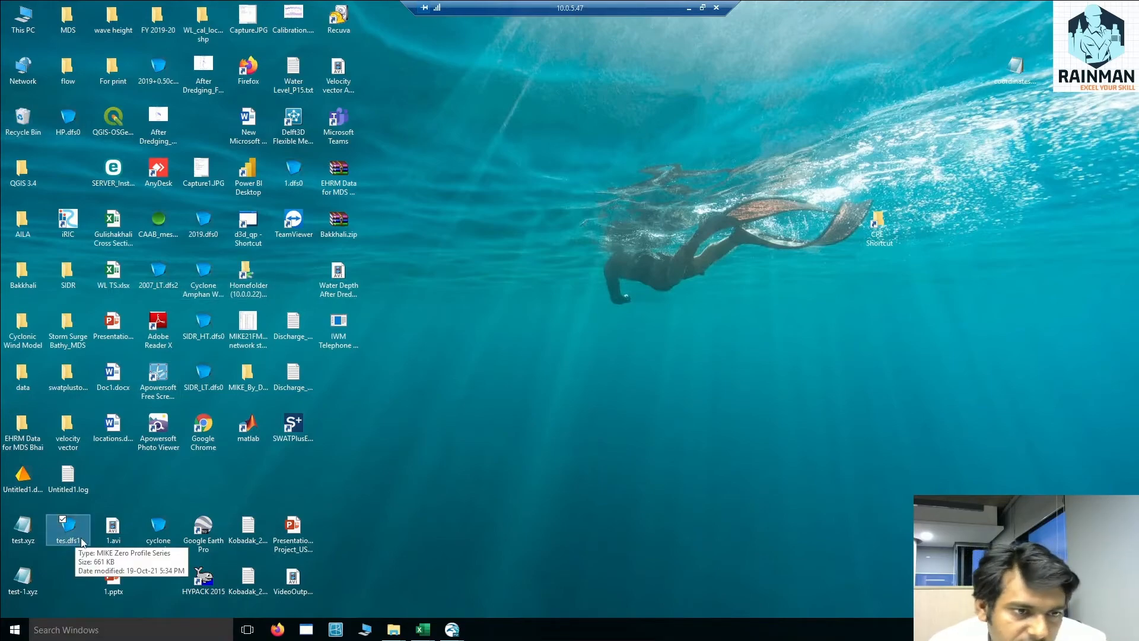
double_click(68, 526)
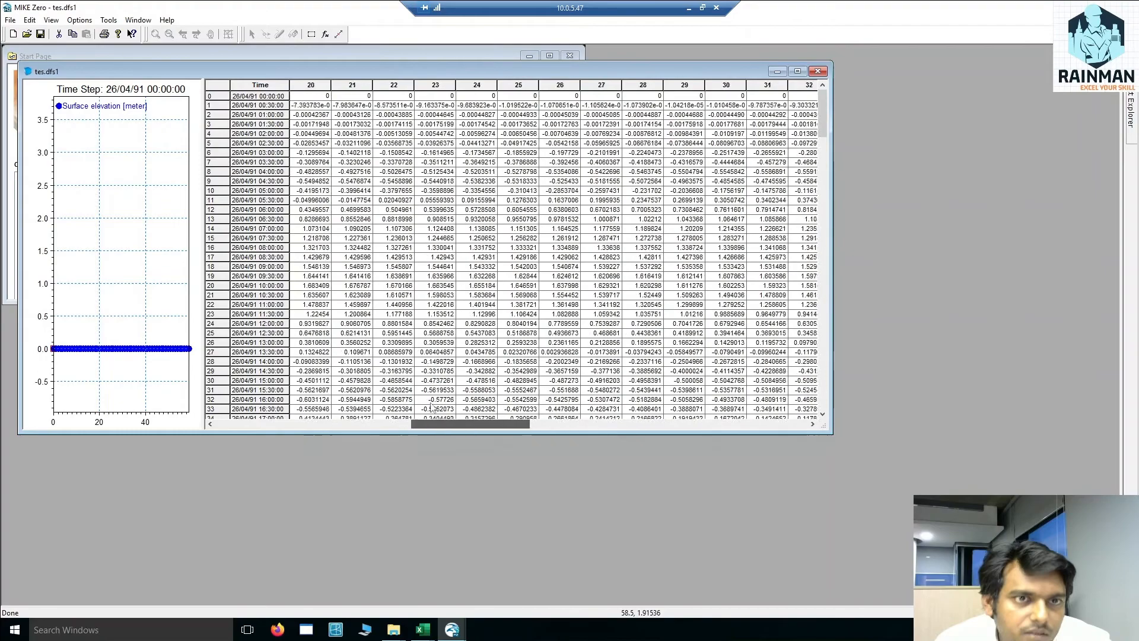
Step: Scroll the tes.dfs1 table to the 28/04/91 14:30 time step to view the sloping profile
scroll("left", 3)
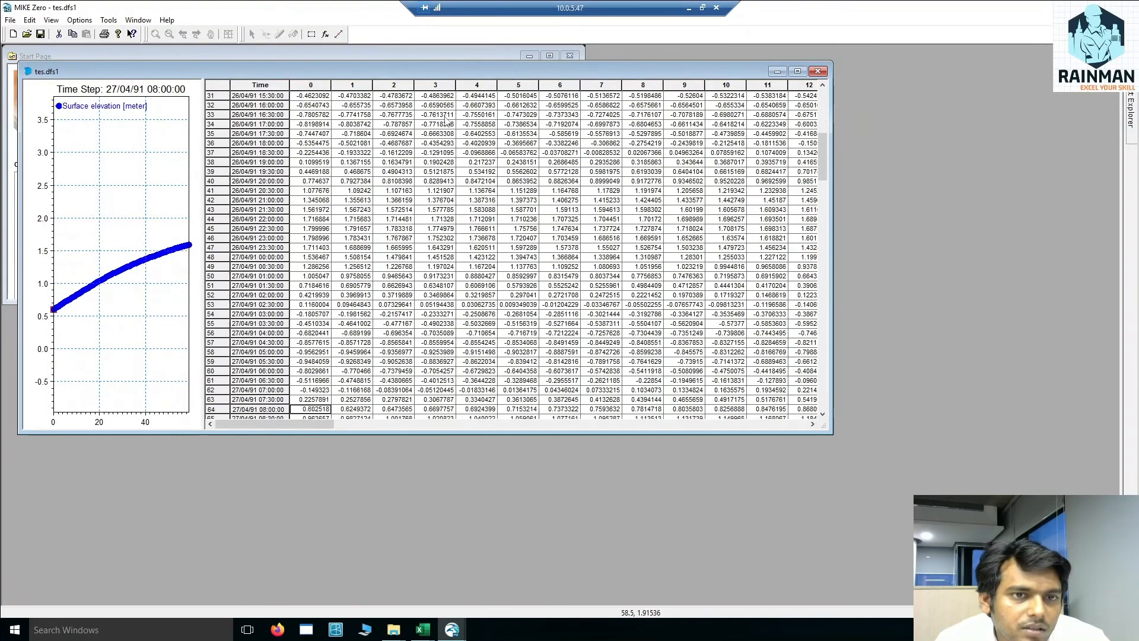
scroll("down", 3)
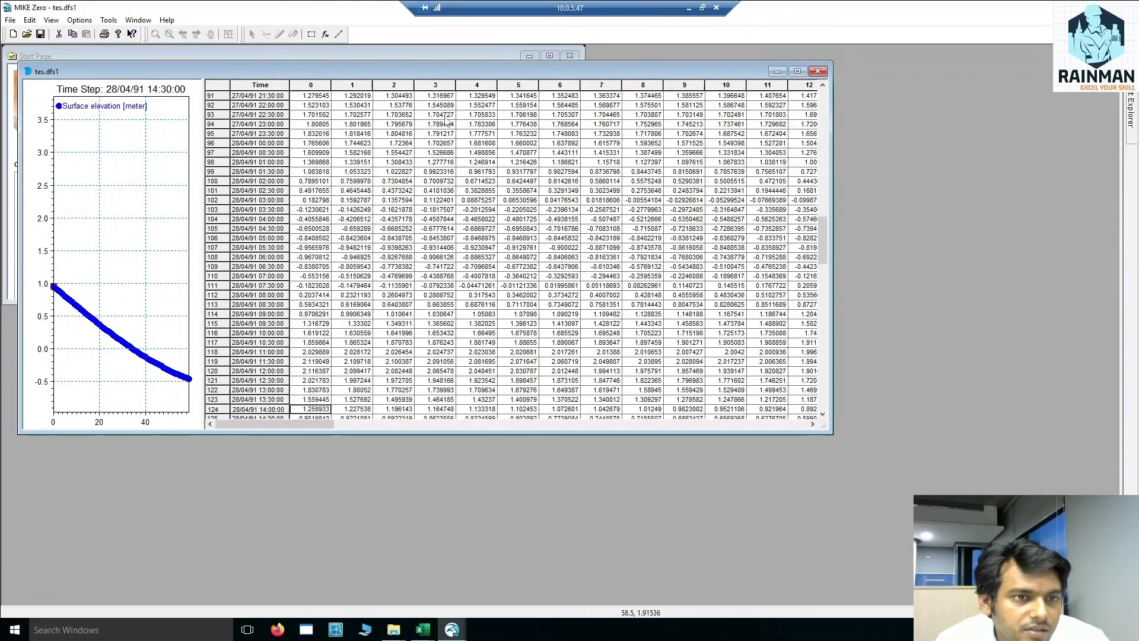